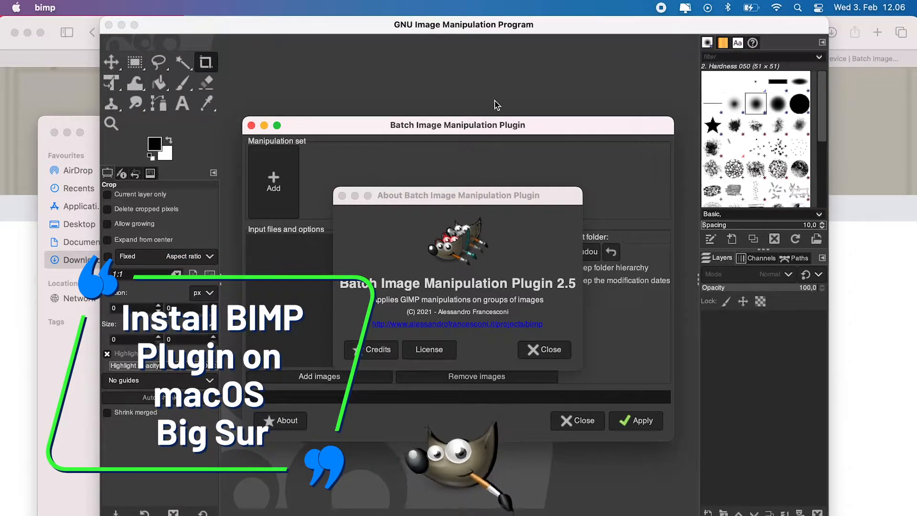
Dismiss the Apple menu and switch to Safari showing the BIMP page on alessandrofrancesconi.it.
left_click(16, 9)
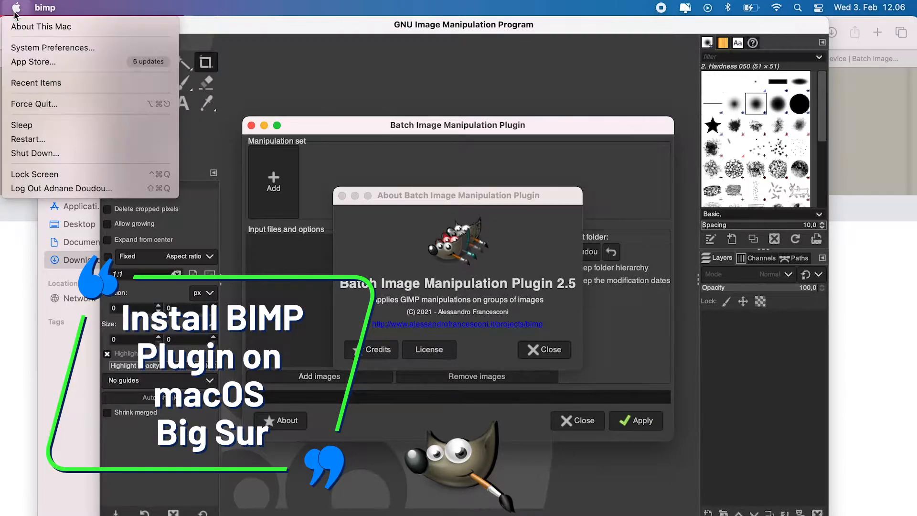
left_click(41, 26)
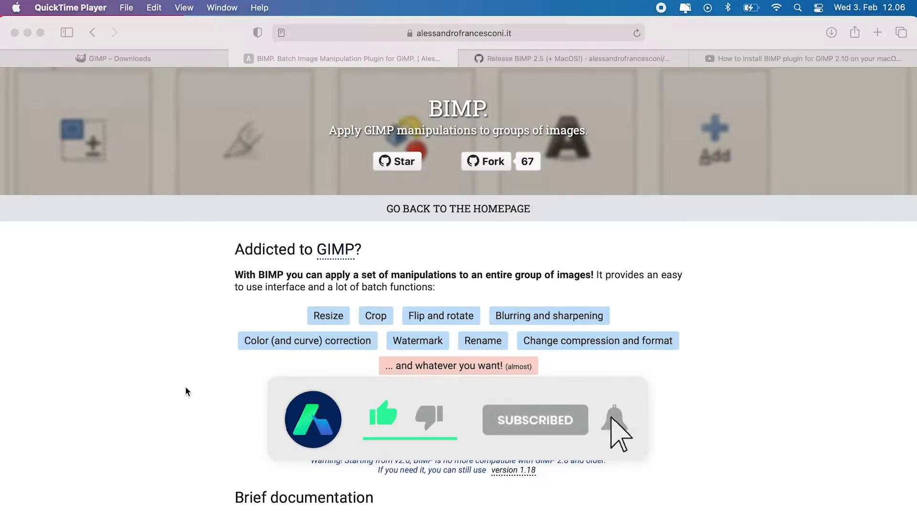
Bring up the YouTube BIMP installation tutorial tab in Safari.
left_click(614, 418)
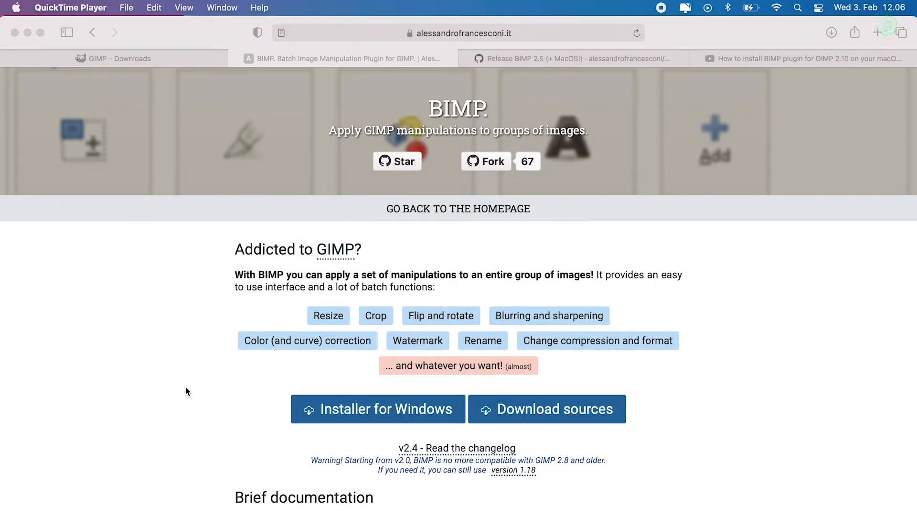
left_click(803, 58)
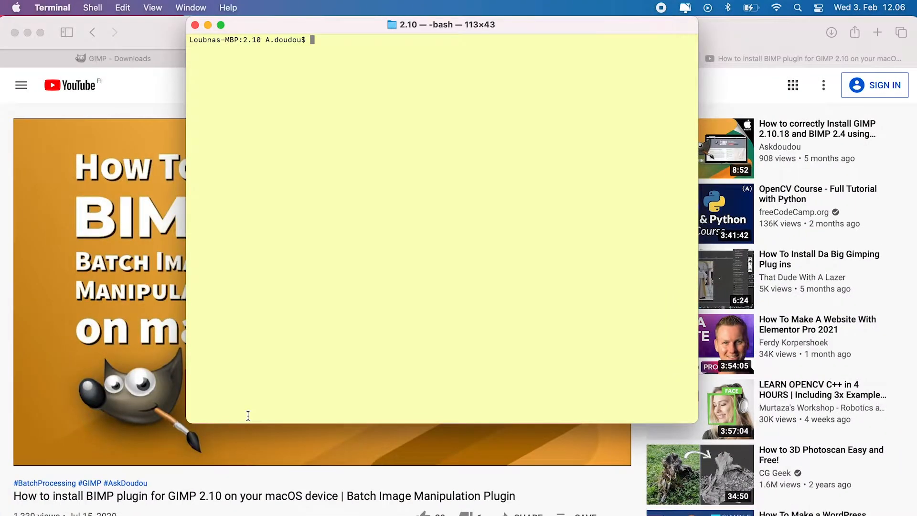
Enter the gimp-plugin-bimp-2.4_32bit Downloads folder with cd and run the build.
type("cd")
type("make && make install")
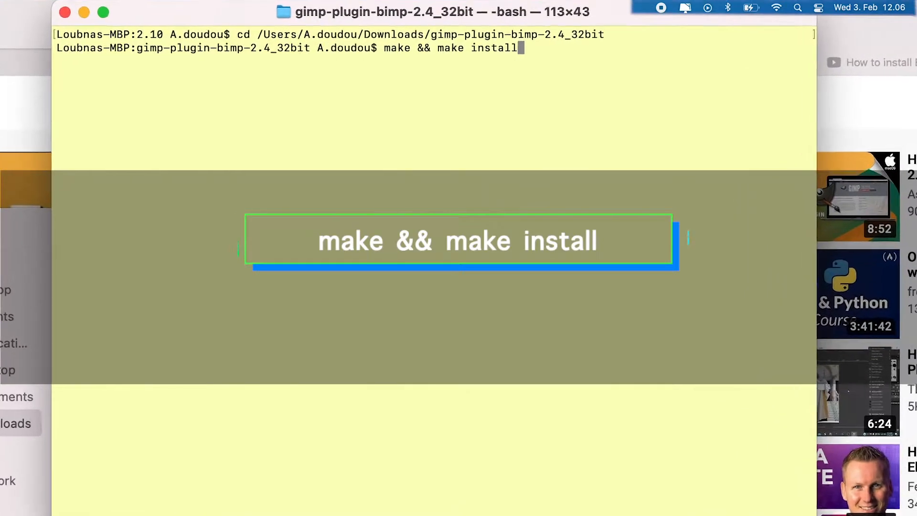
key("Return")
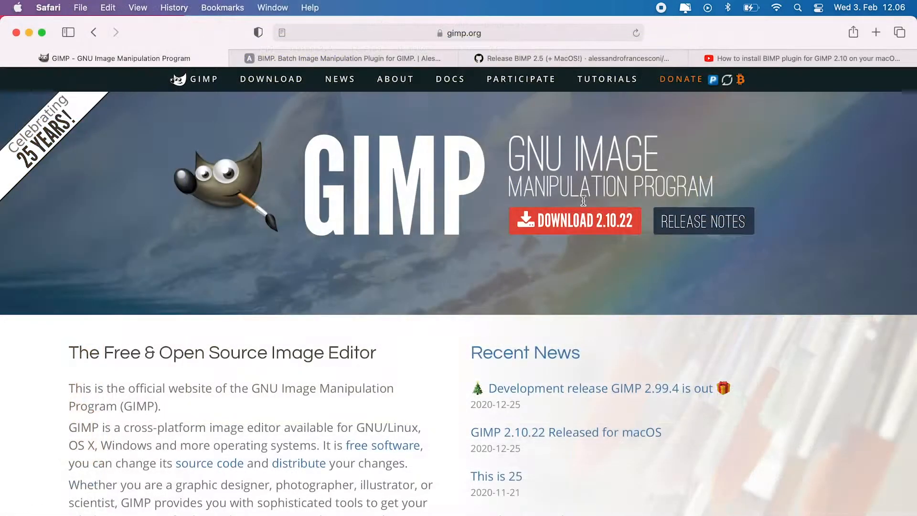
mouse_move(371, 348)
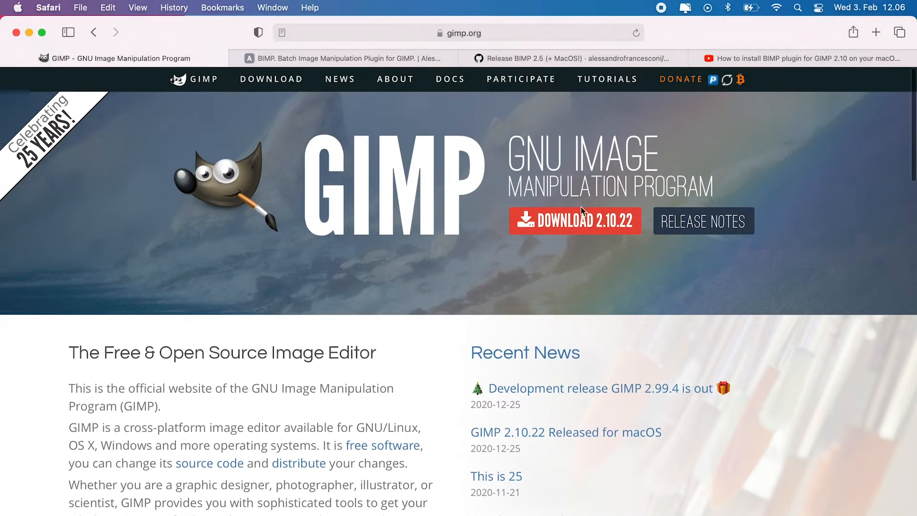
mouse_move(418, 355)
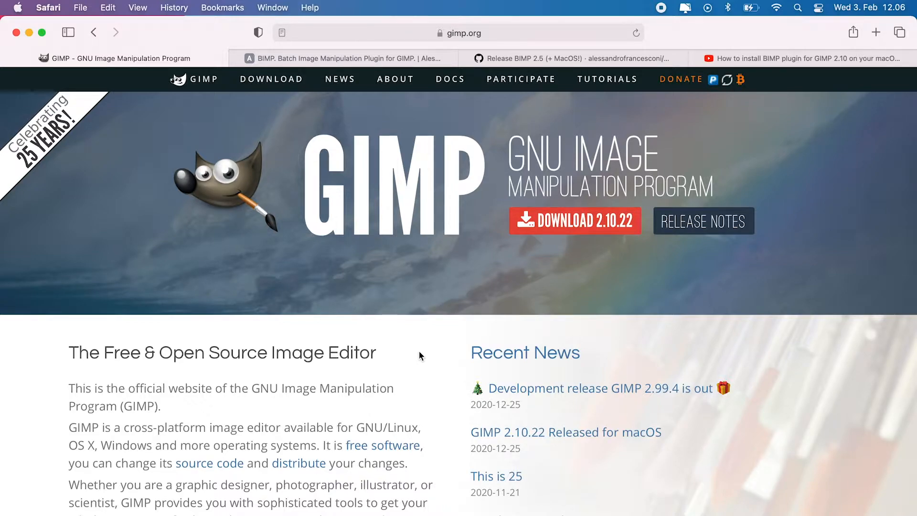
left_click(18, 8)
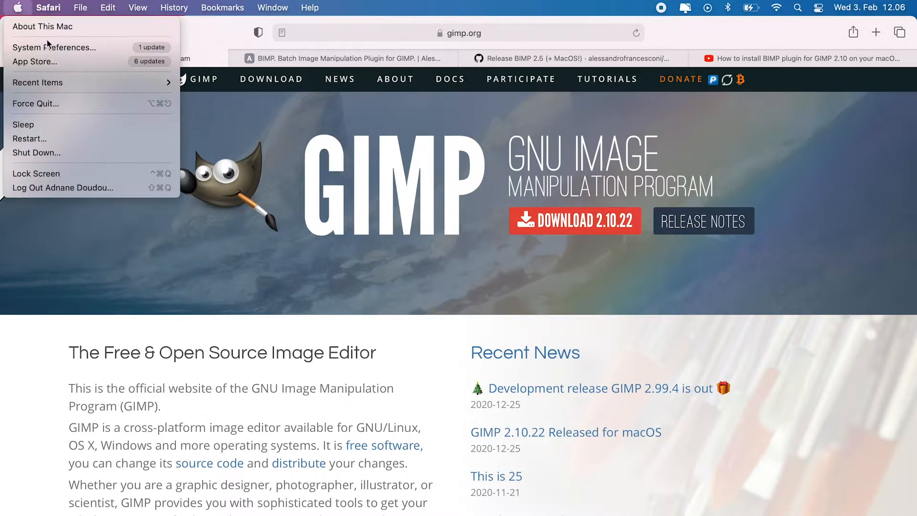
left_click(42, 27)
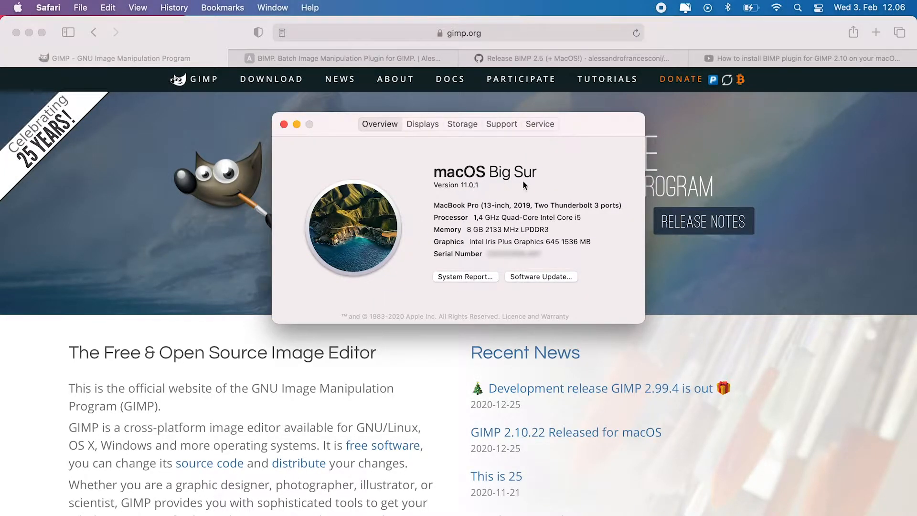
mouse_move(324, 142)
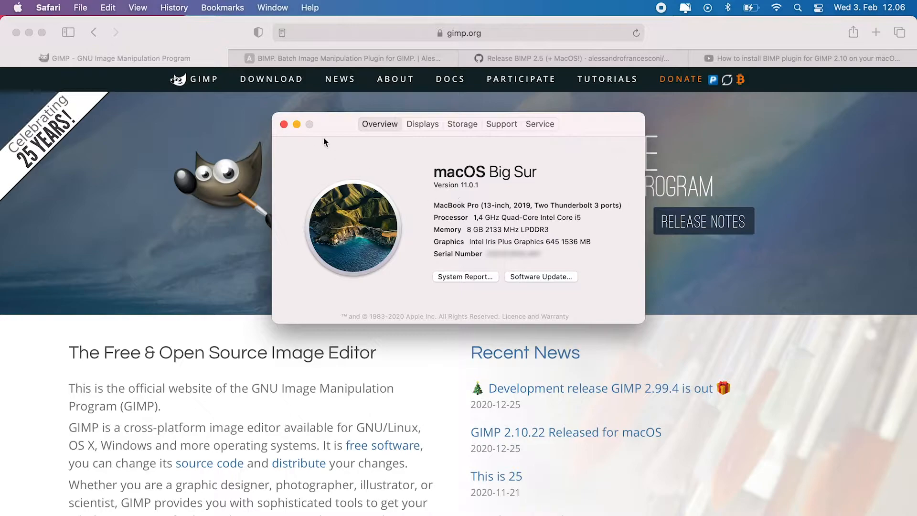
left_click(283, 124)
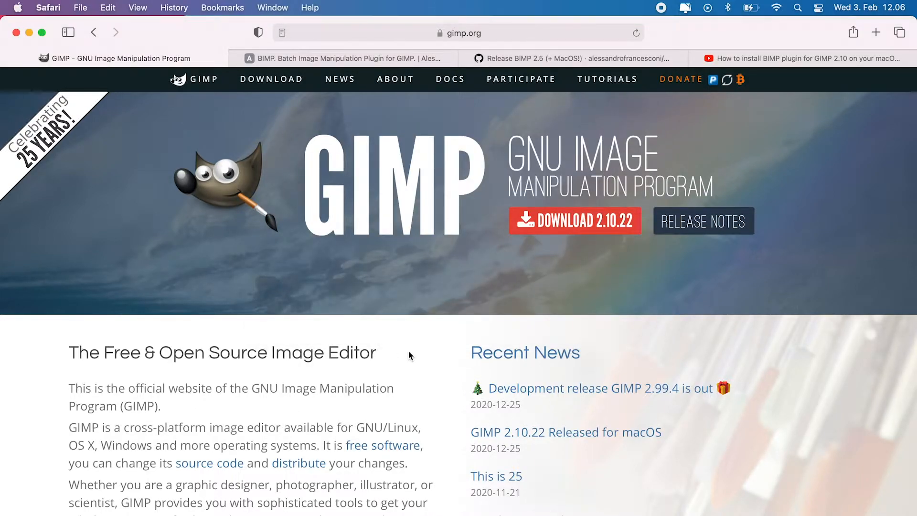
mouse_move(429, 368)
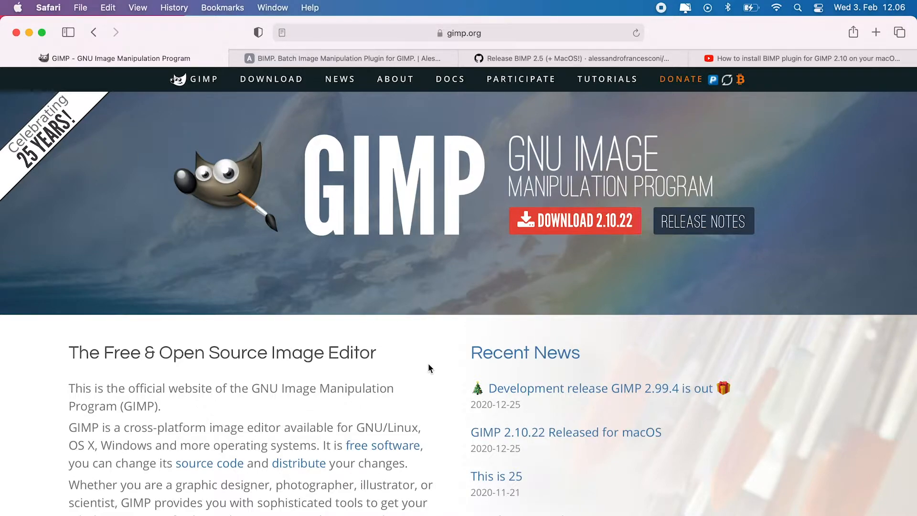
mouse_move(540, 72)
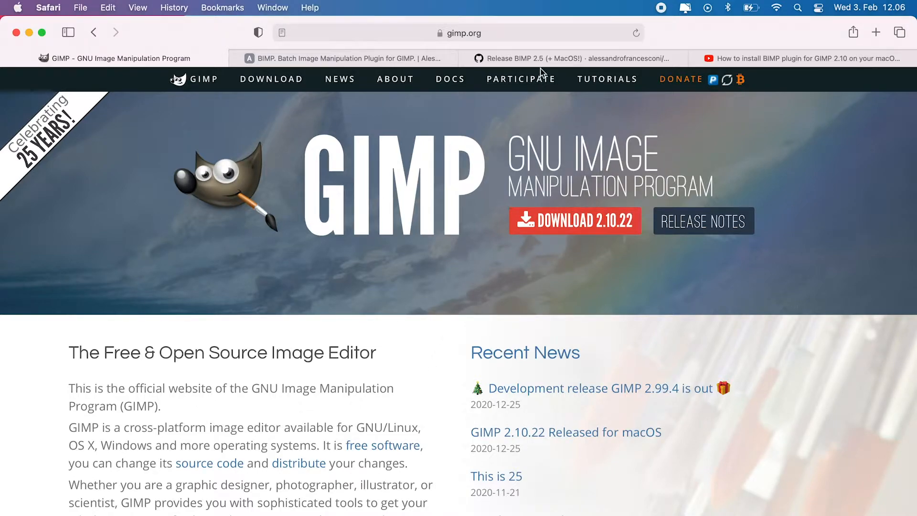
Download gimp-plugin-bimp_macos.tar.gz from the BIMP 2.5 GitHub release Assets.
left_click(572, 59)
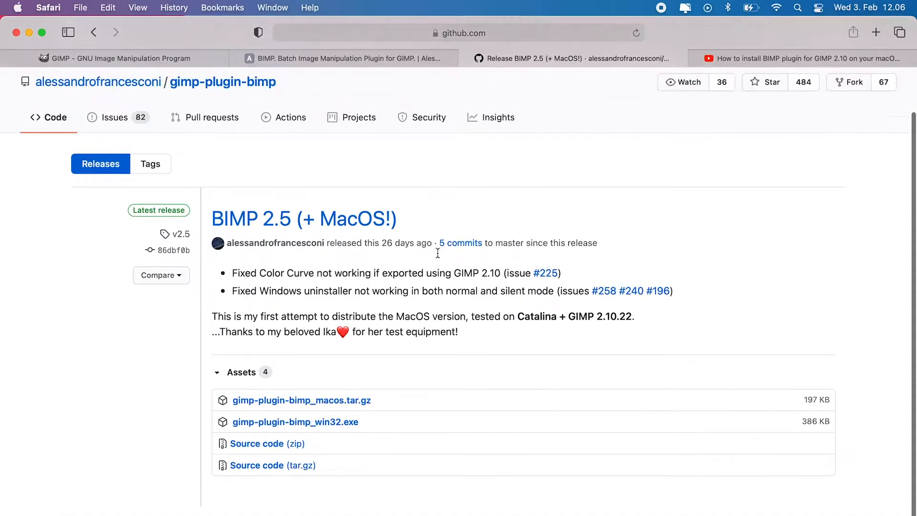
scroll("down", 3)
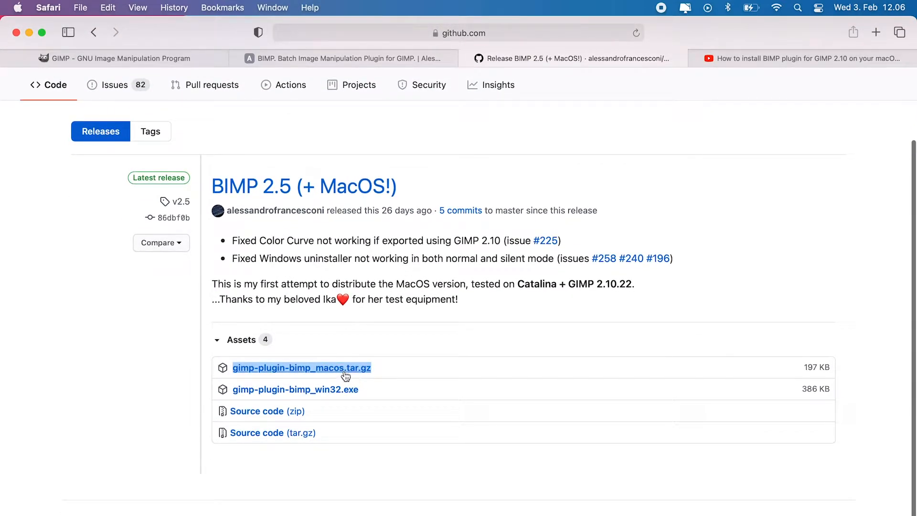
mouse_move(245, 377)
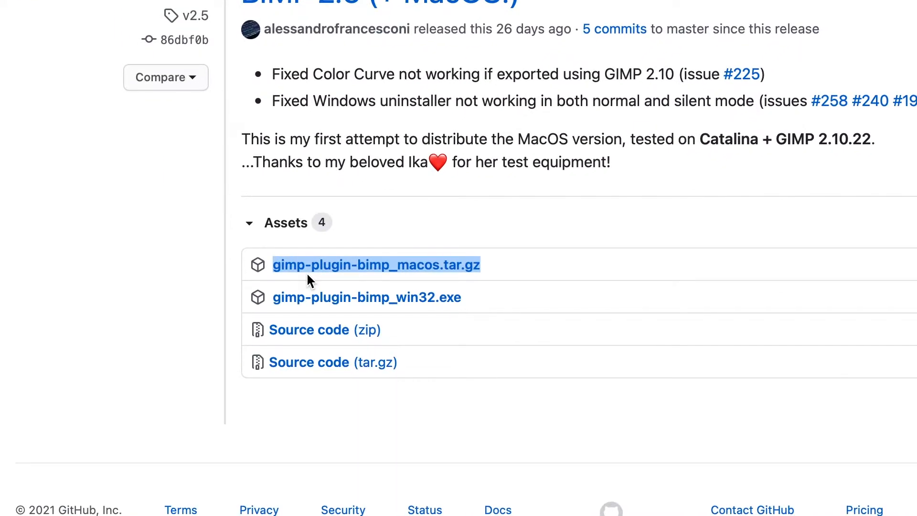
mouse_move(433, 283)
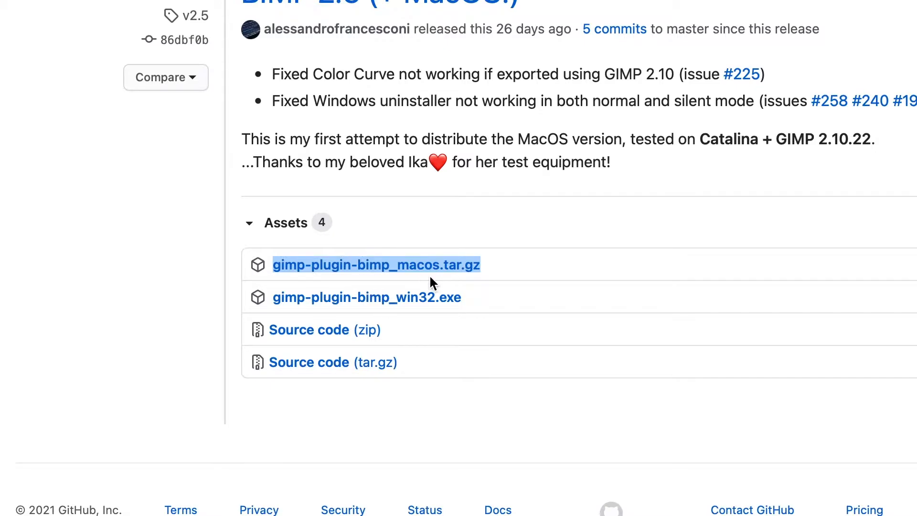
scroll("up", 3)
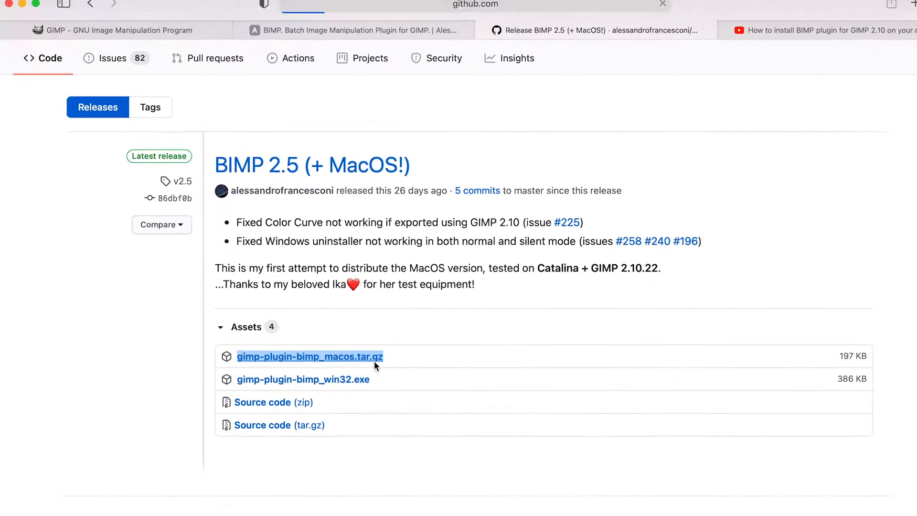
left_click(309, 356)
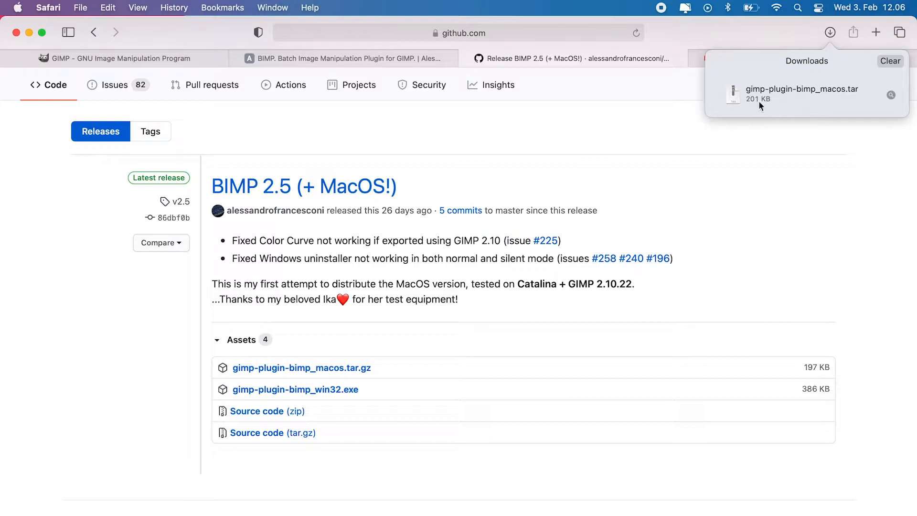
mouse_move(837, 100)
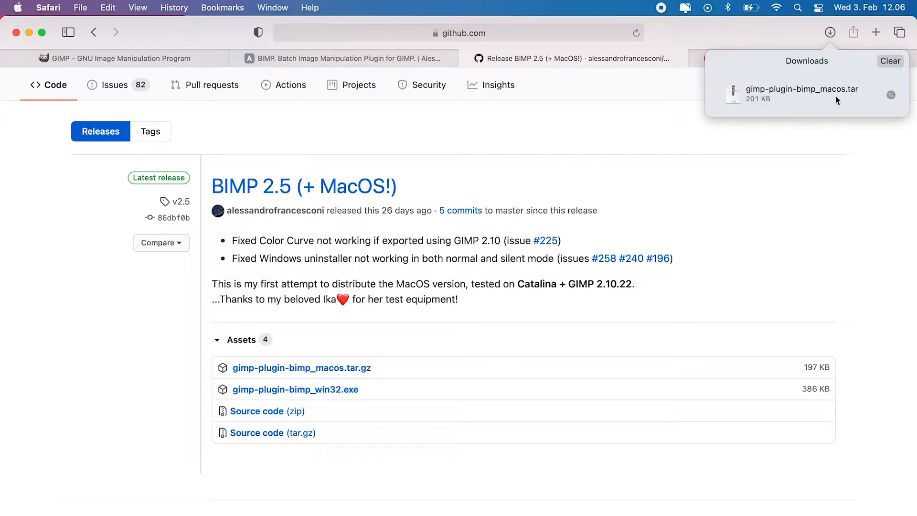
Reveal the downloaded tar archive and extracted gimp-plugin-bimp_macos folder in Downloads.
left_click(801, 89)
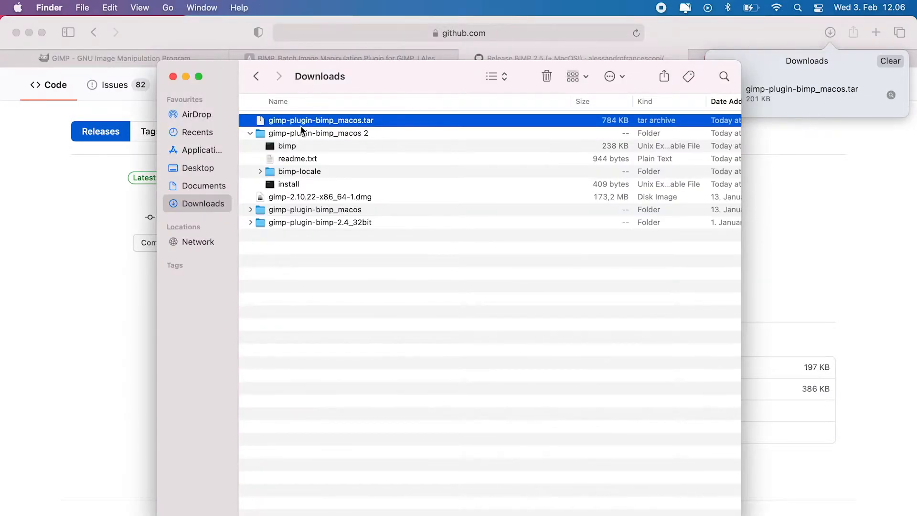
left_click(319, 132)
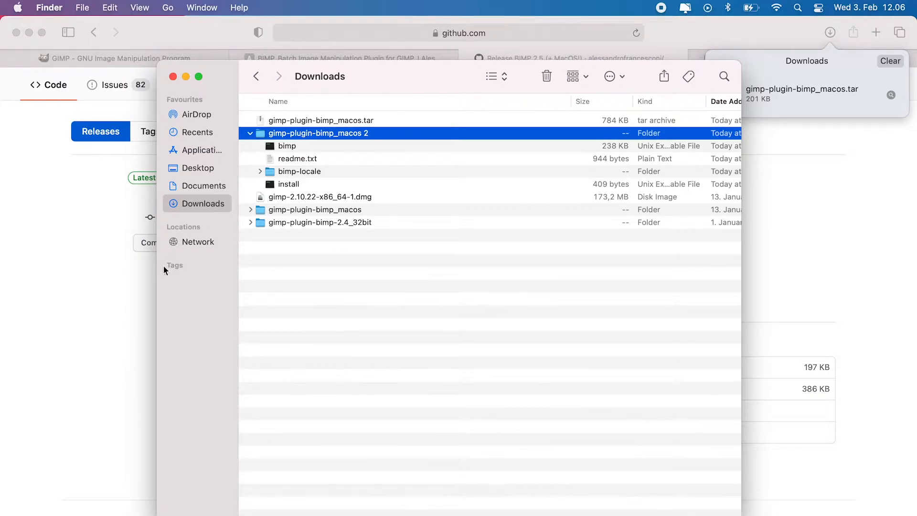
mouse_move(113, 399)
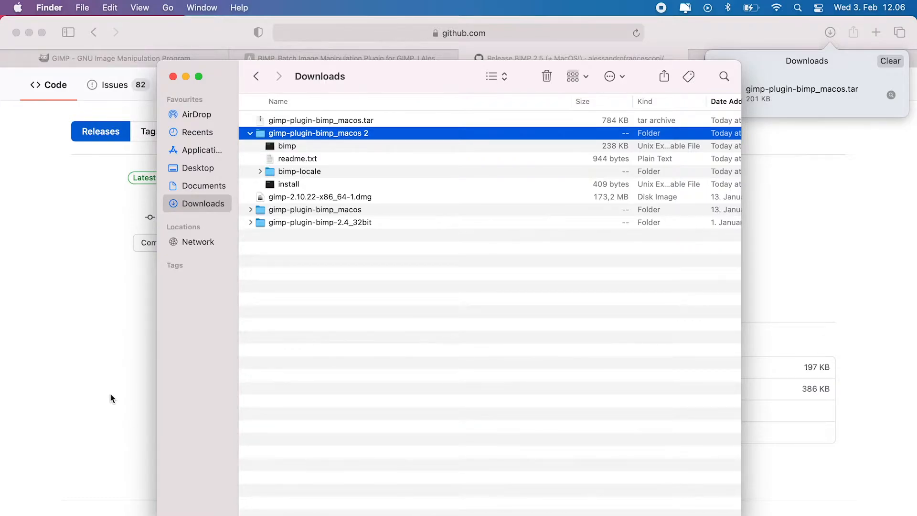
mouse_move(287, 320)
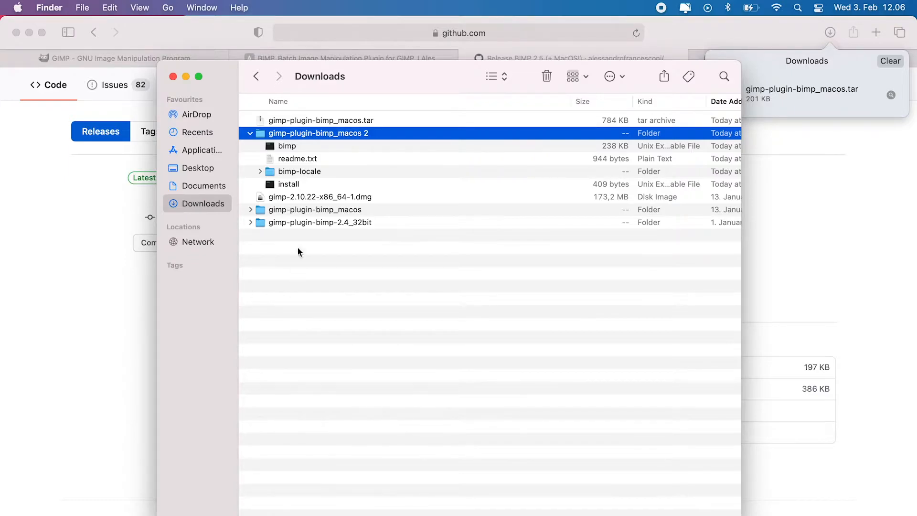
mouse_move(311, 184)
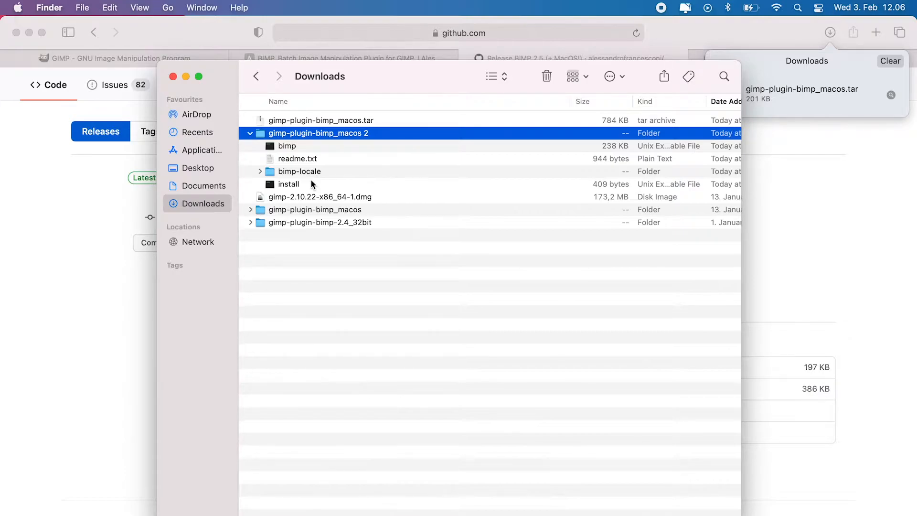
mouse_move(313, 232)
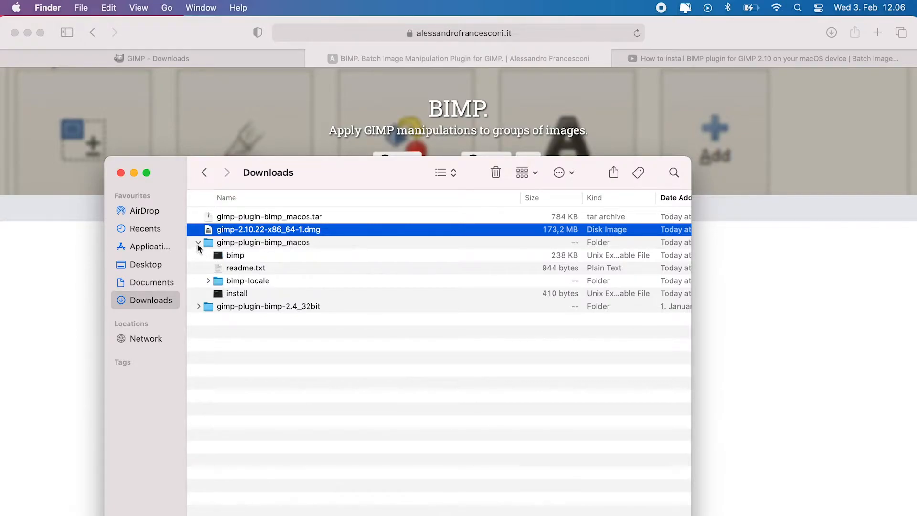
left_click(269, 217)
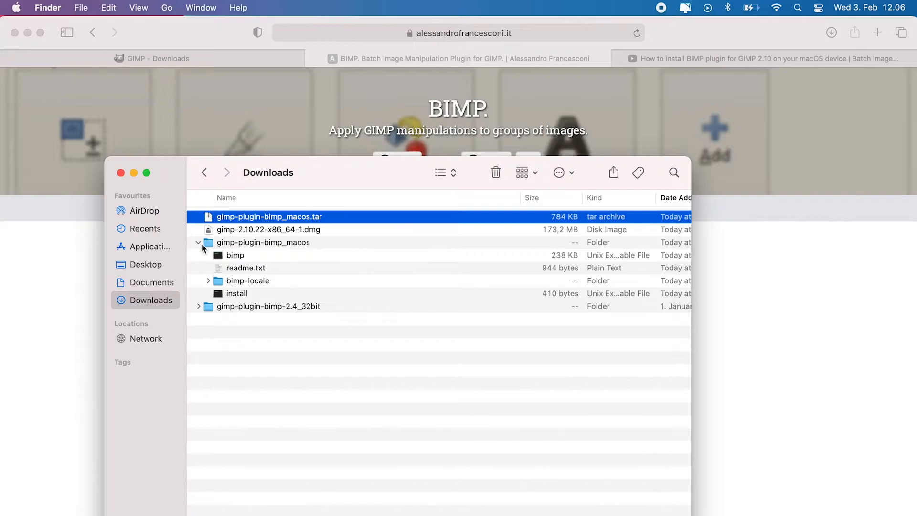
Expand gimp-plugin-bimp_macos and run its install script in Terminal.
left_click(198, 241)
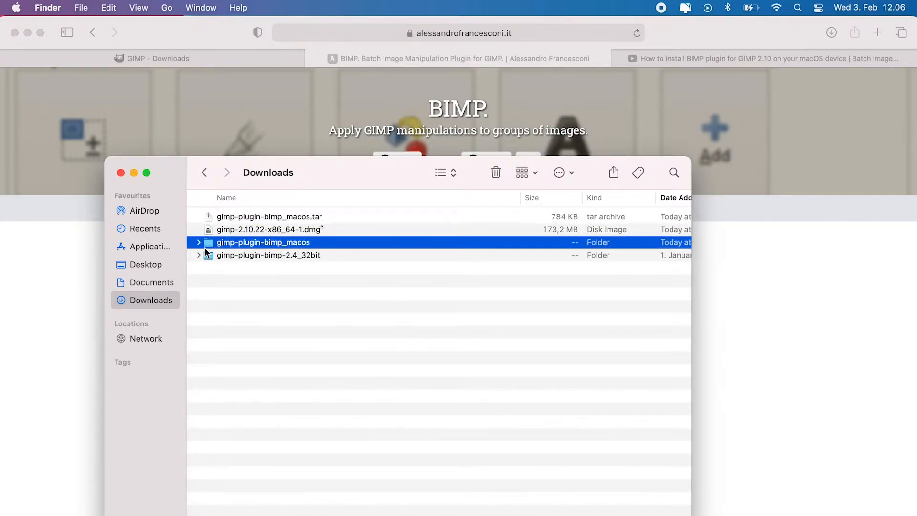
left_click(199, 242)
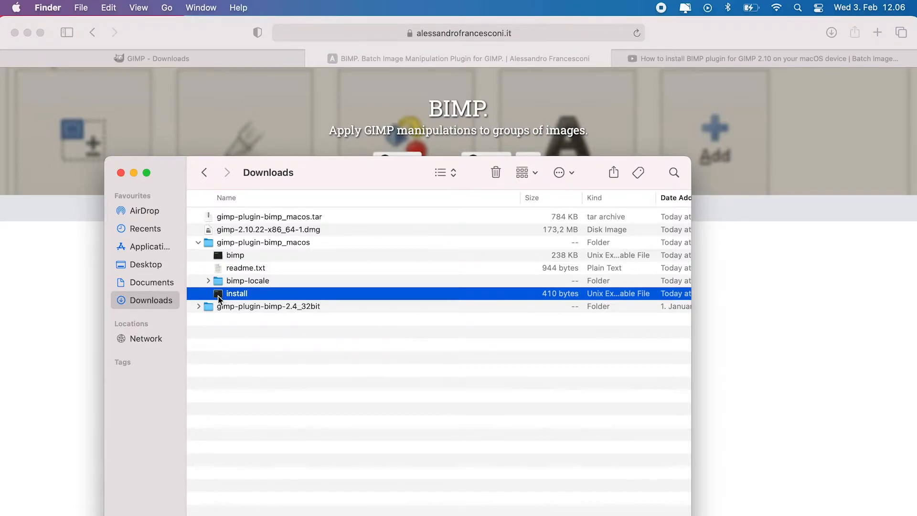
double_click(236, 293)
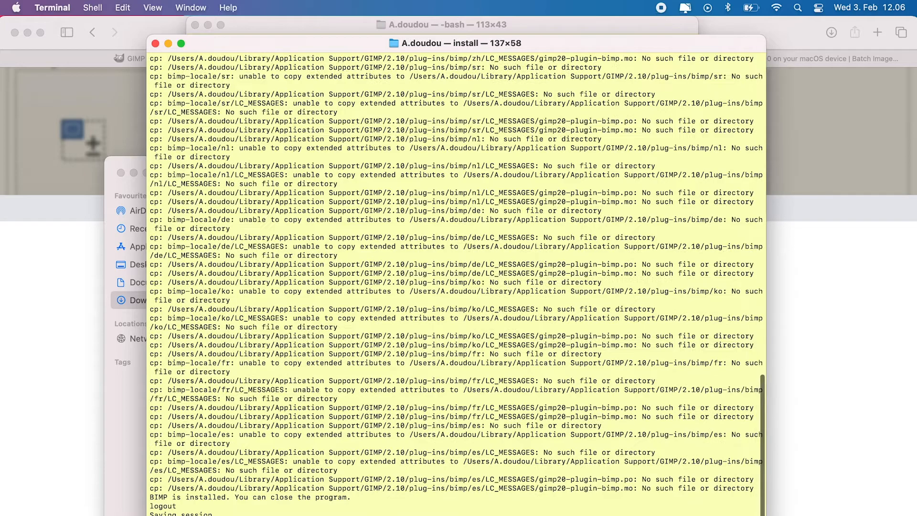
scroll("up", 3)
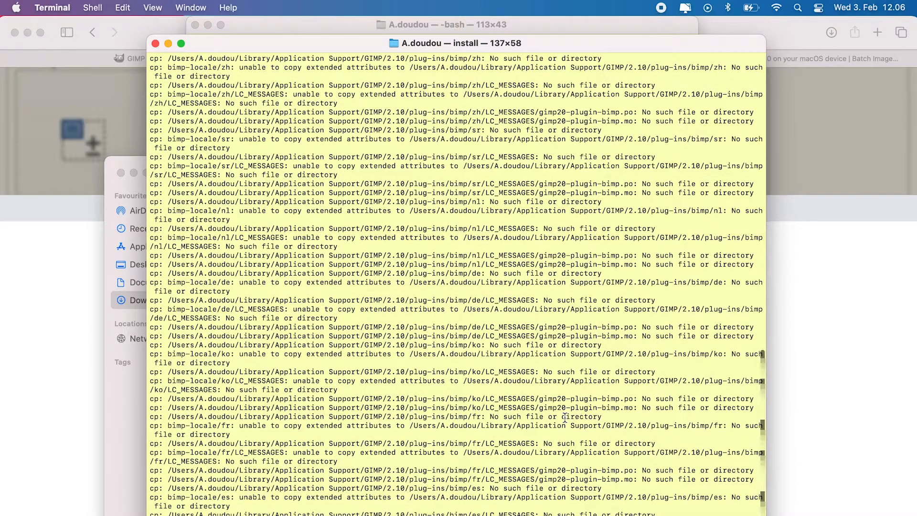
scroll("up", 3)
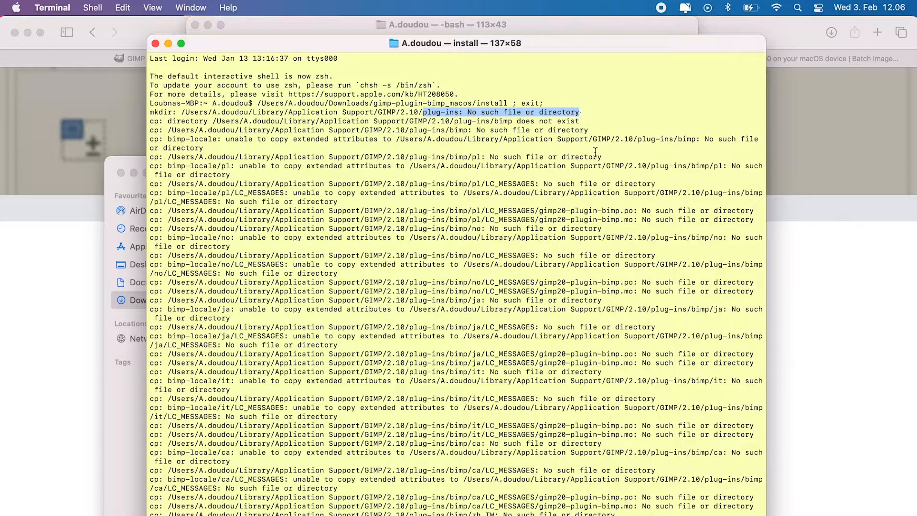
mouse_move(716, 327)
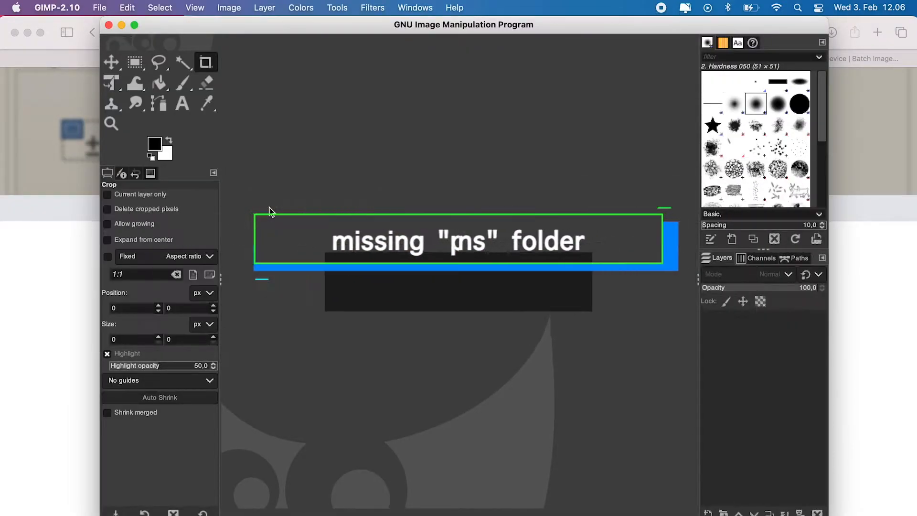
Bring up GIMP's Preferences from the GIMP-2.10 menu.
left_click(56, 7)
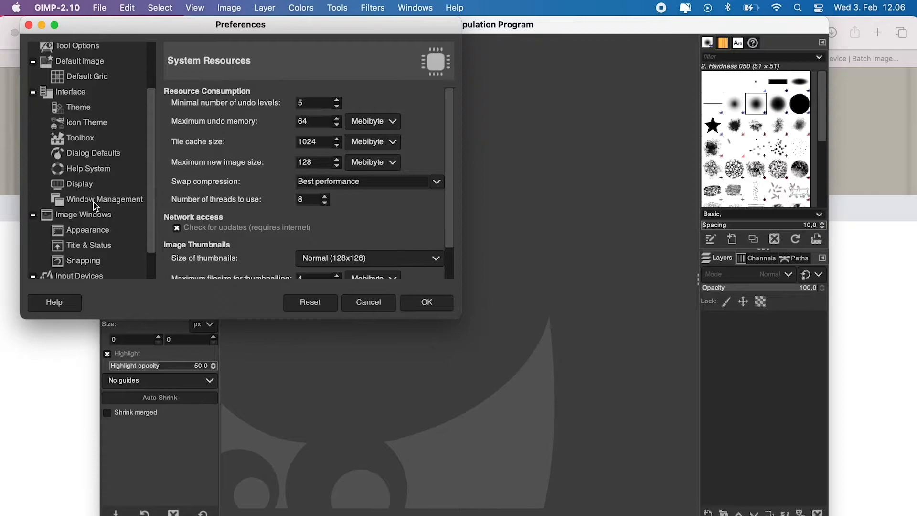
Show the Plug-ins folder settings and select the /Users/…/GIMP/2.10/plug-ins path.
left_click(69, 270)
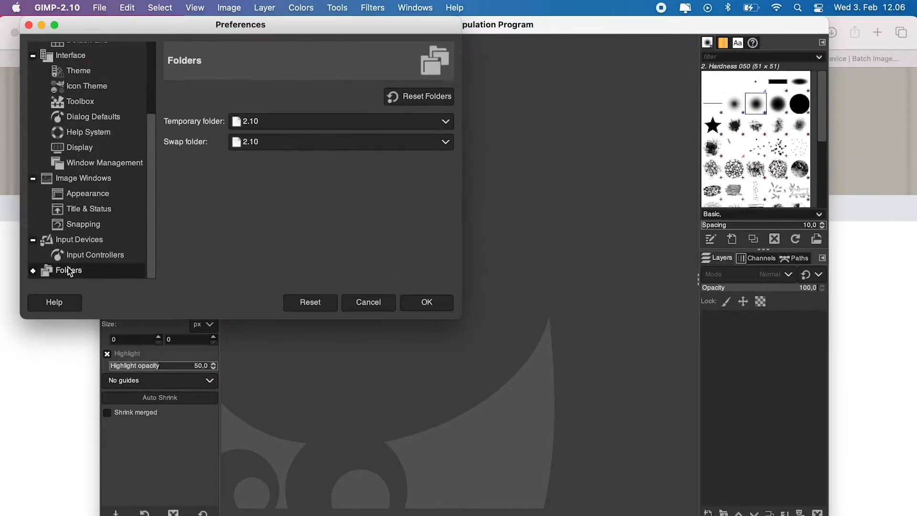
left_click(34, 270)
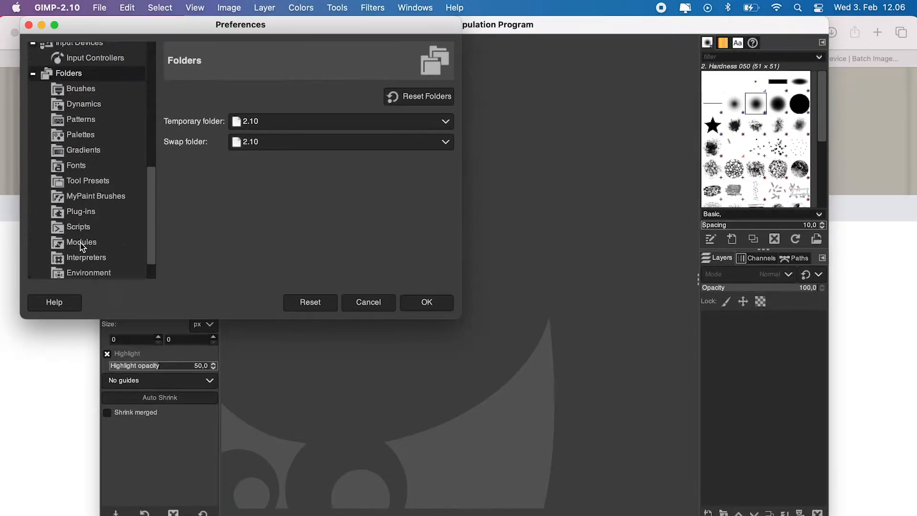
scroll("down", 3)
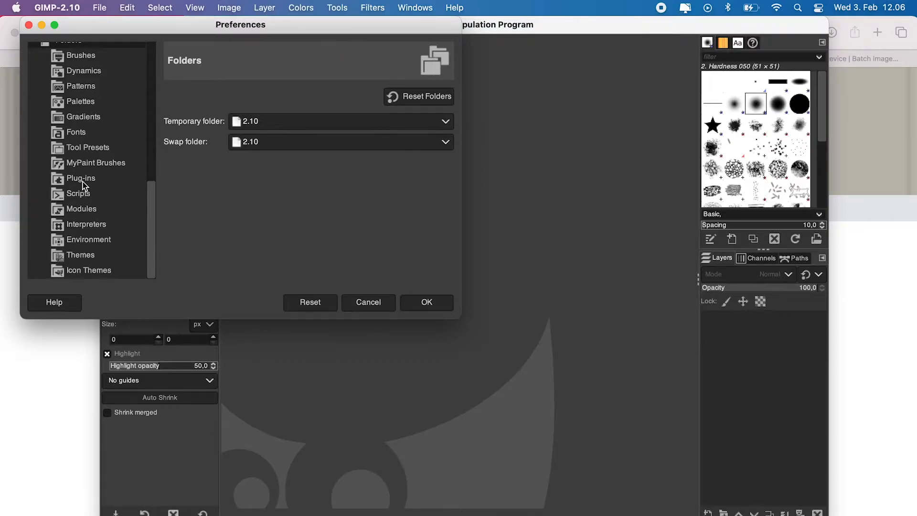
left_click(80, 181)
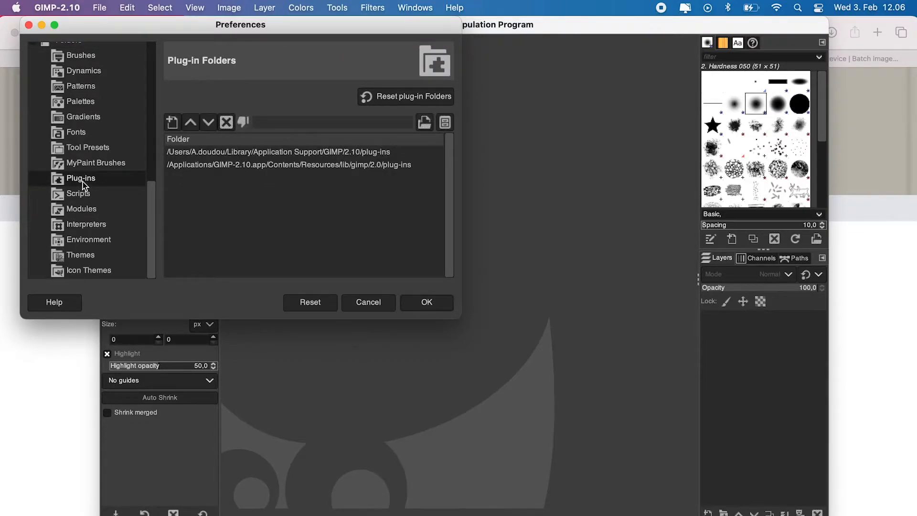
mouse_move(287, 156)
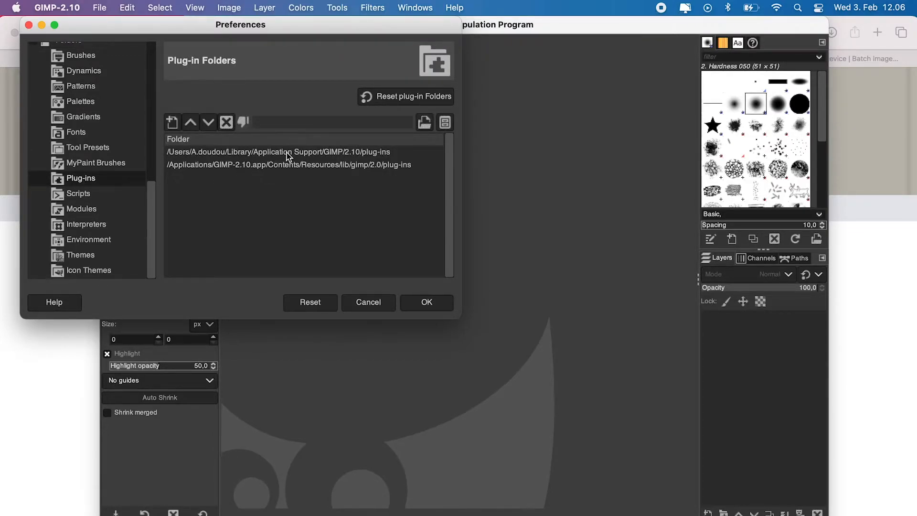
left_click(277, 152)
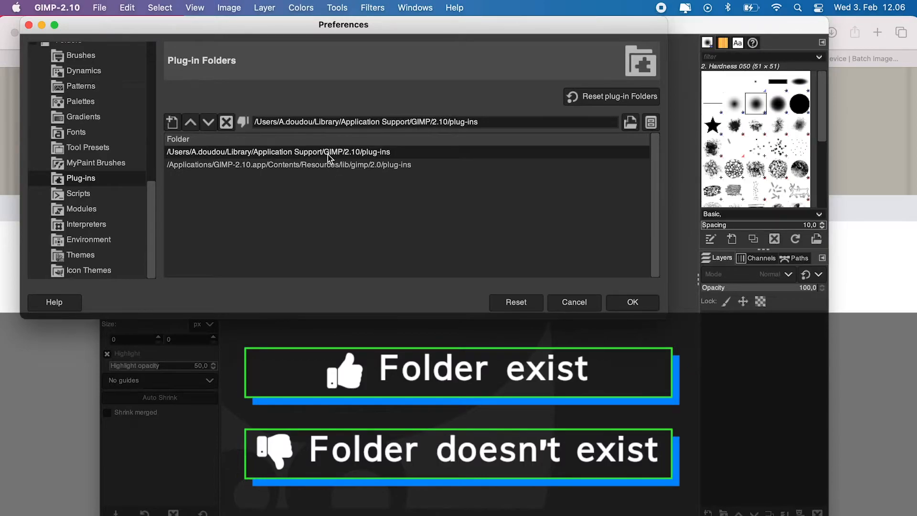
mouse_move(243, 121)
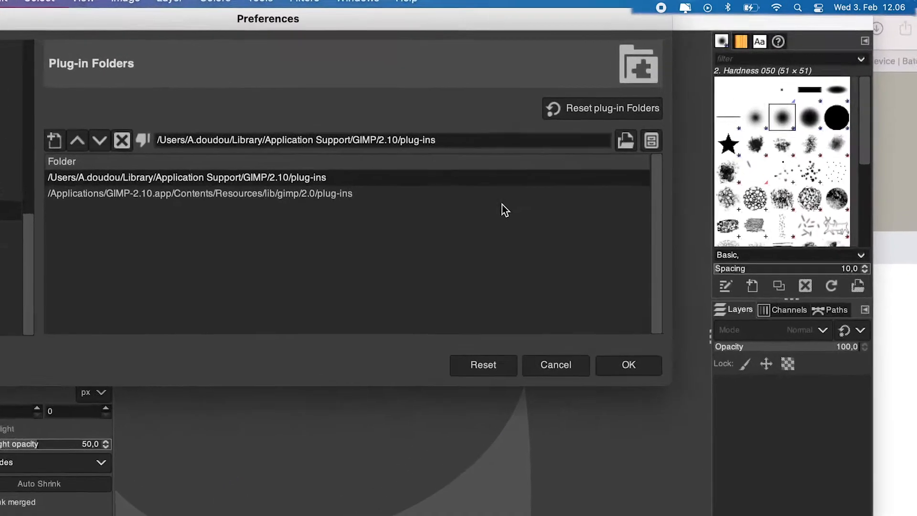
mouse_move(624, 158)
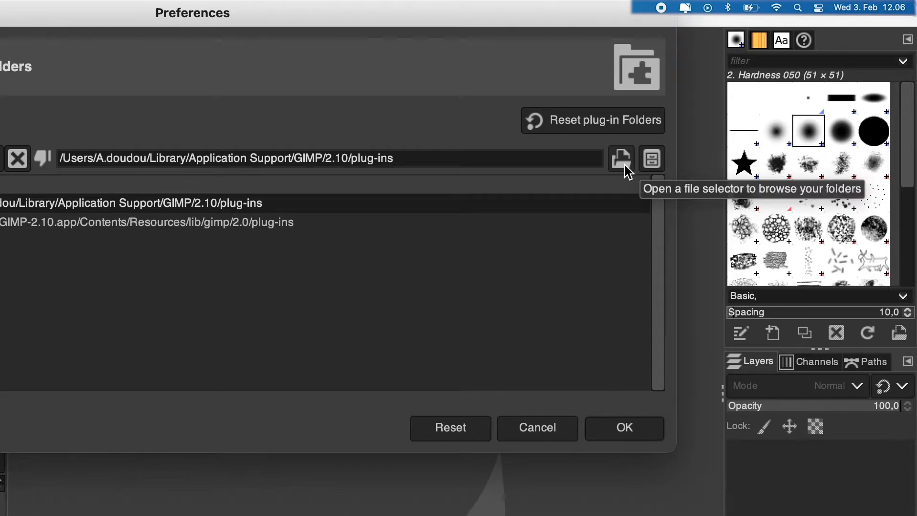
Create a plug-ins folder in GIMP/2.10 Application Support and confirm it as the plug-in folder.
left_click(620, 157)
type("plug-ins")
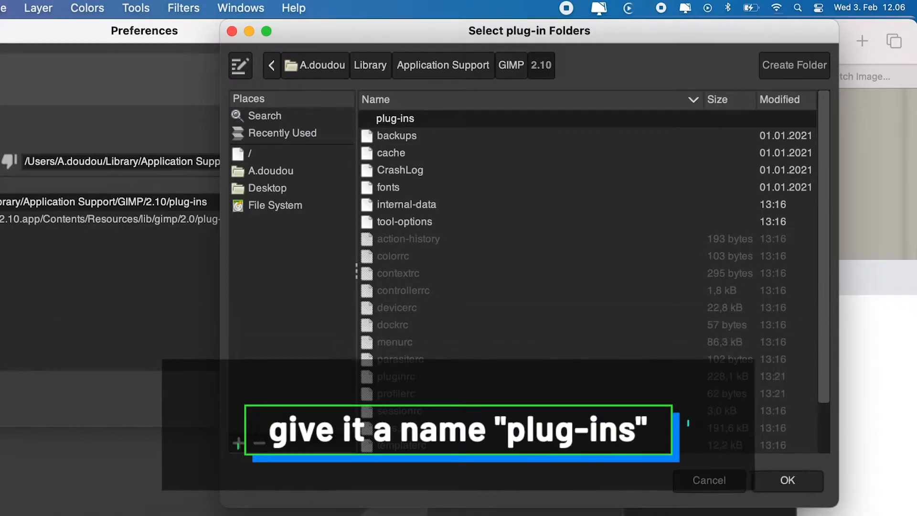
double_click(395, 118)
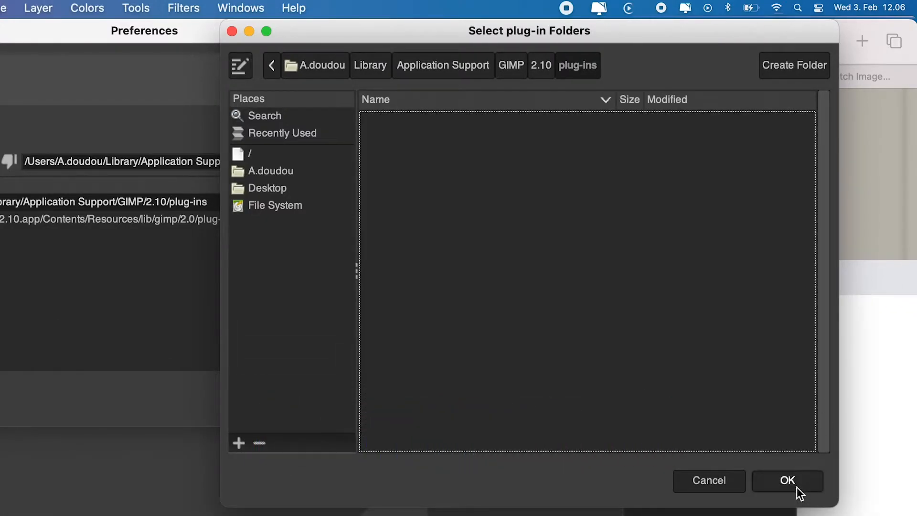
left_click(785, 480)
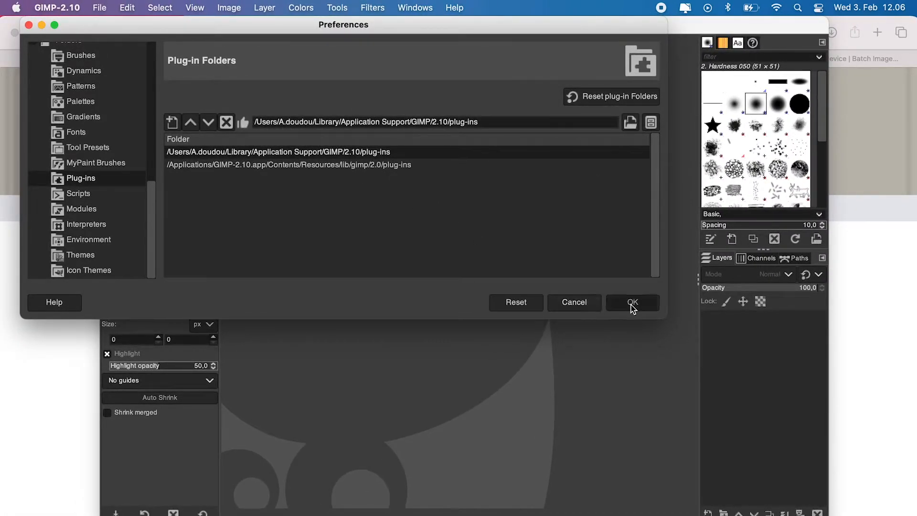
Confirm Preferences with OK and hide GIMP to return to Finder.
left_click(631, 302)
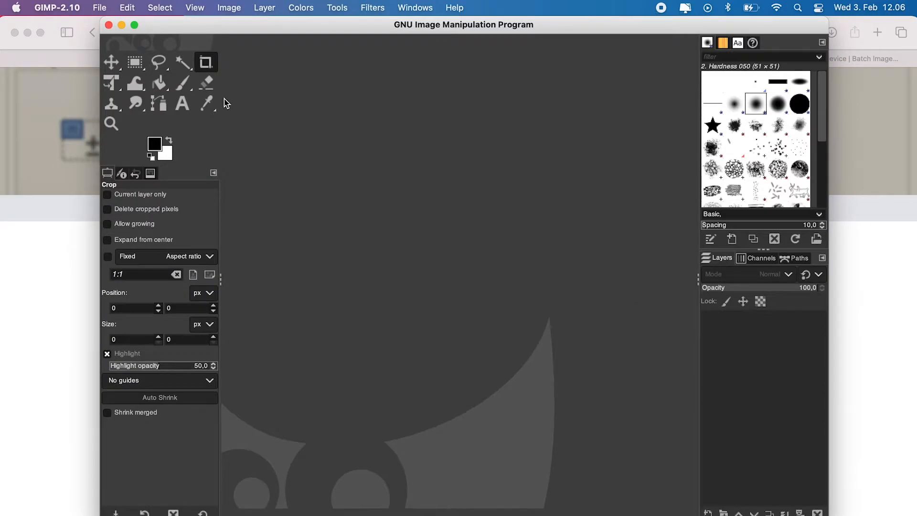
left_click(57, 8)
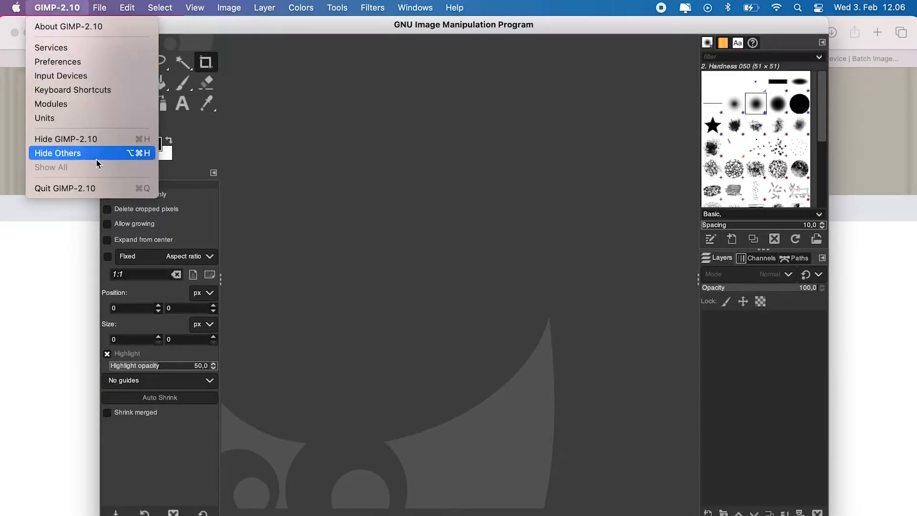
left_click(58, 153)
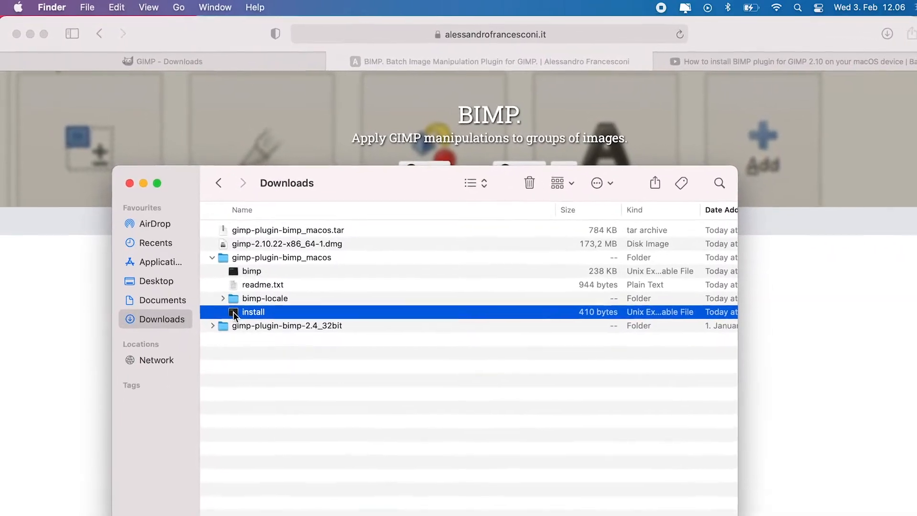
Rerun the install script inside gimp-plugin-bimp_macos from Downloads.
double_click(253, 311)
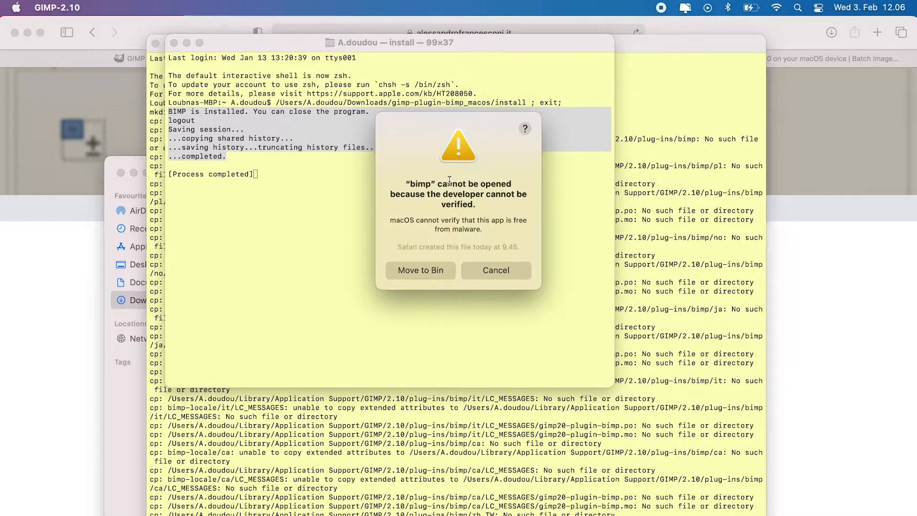
mouse_move(490, 205)
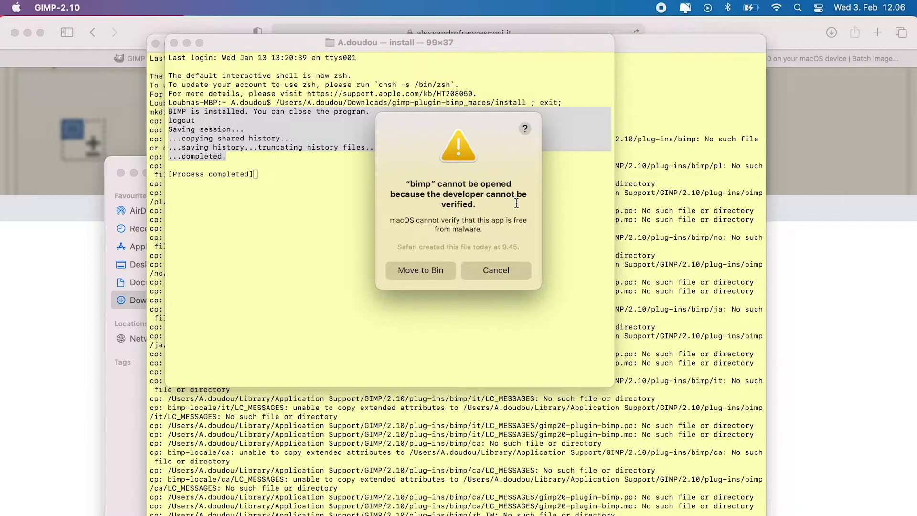
mouse_move(522, 257)
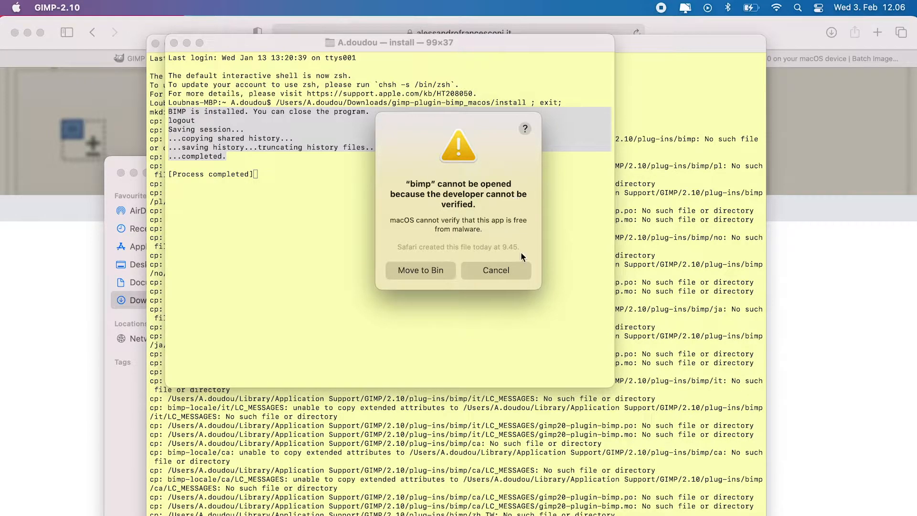
Dismiss the macOS alert that bimp cannot be opened because its developer is unverified.
left_click(57, 8)
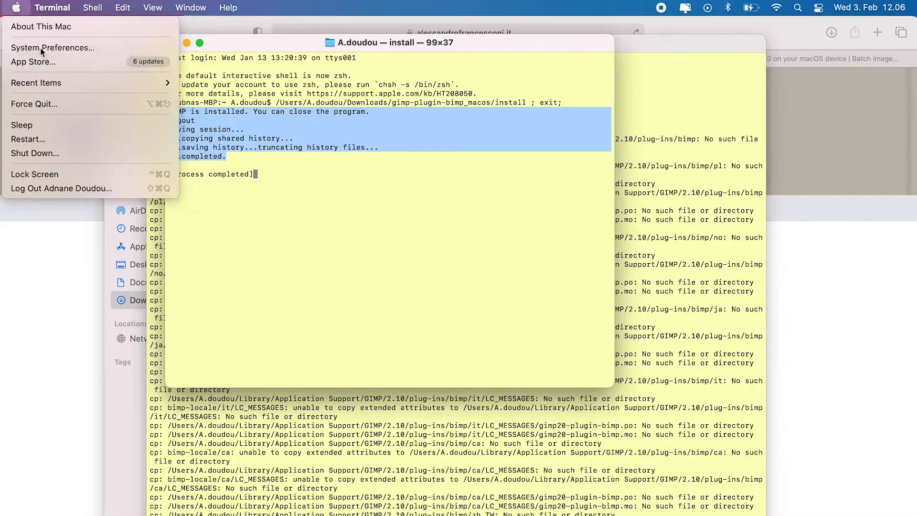
In Security & Privacy, Allow Anyway for the blocked bimp and confirm Open so GIMP comes forward.
left_click(52, 48)
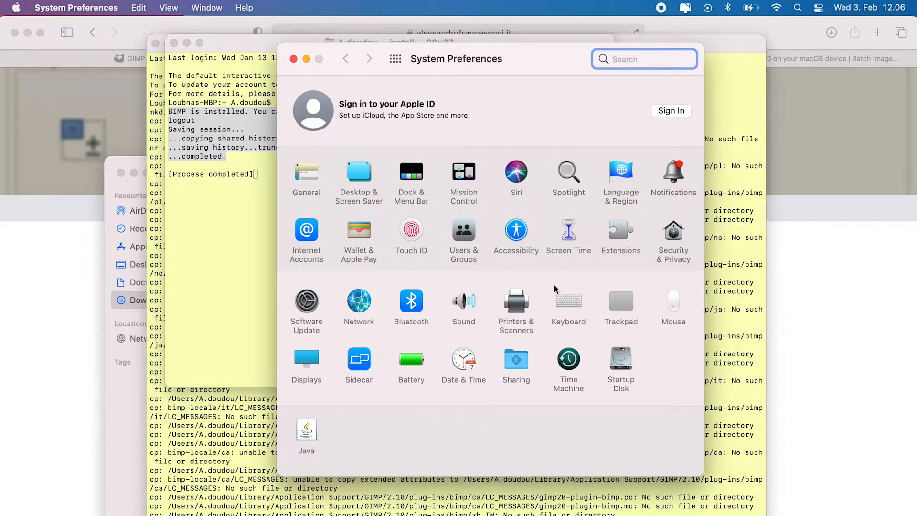
mouse_move(678, 245)
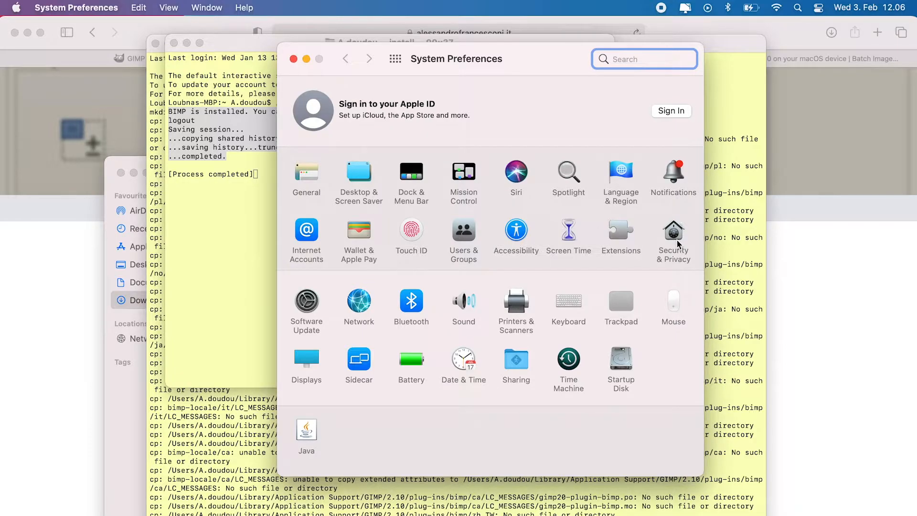
left_click(673, 236)
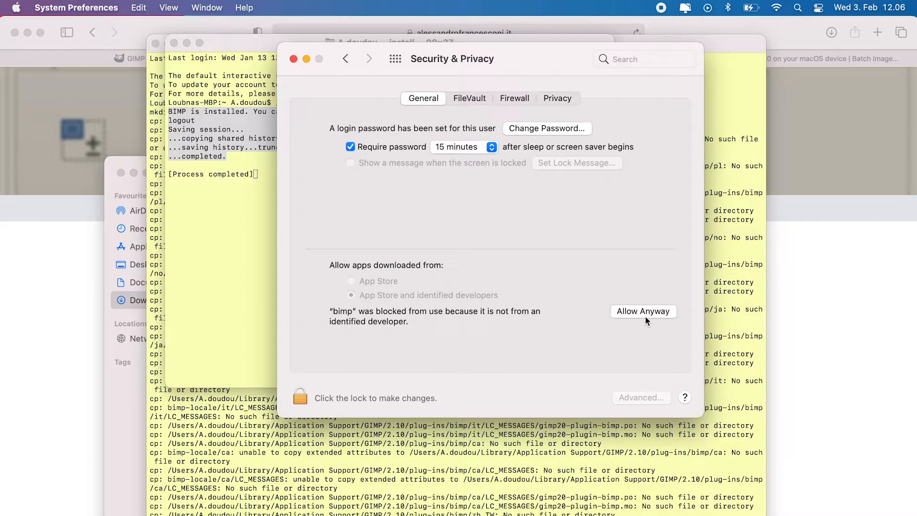
left_click(642, 310)
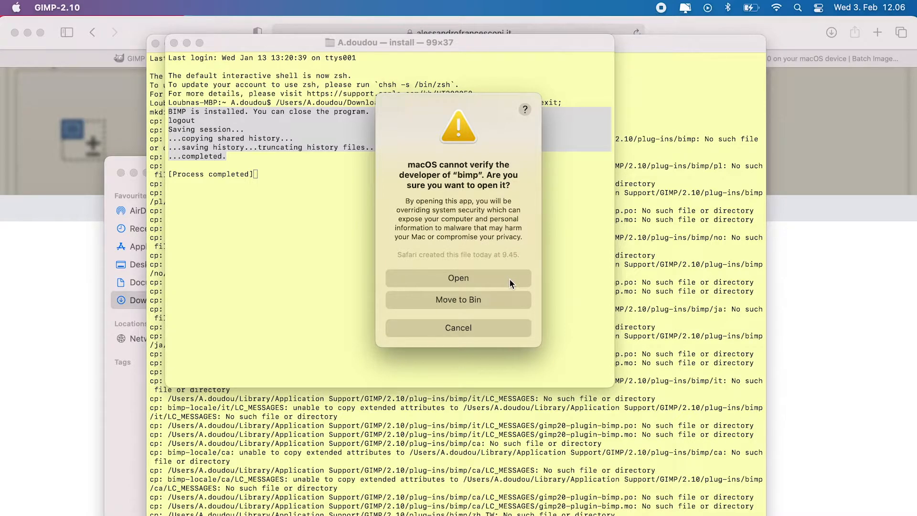
left_click(458, 277)
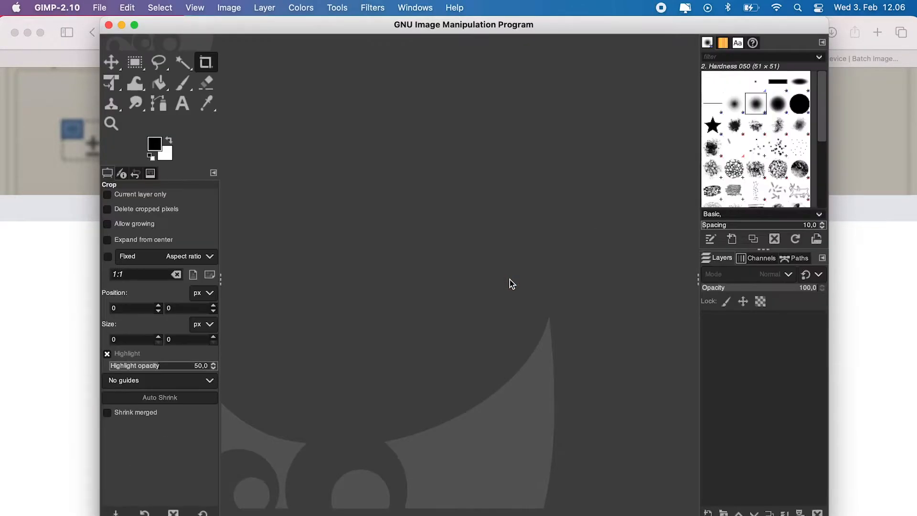
mouse_move(100, 7)
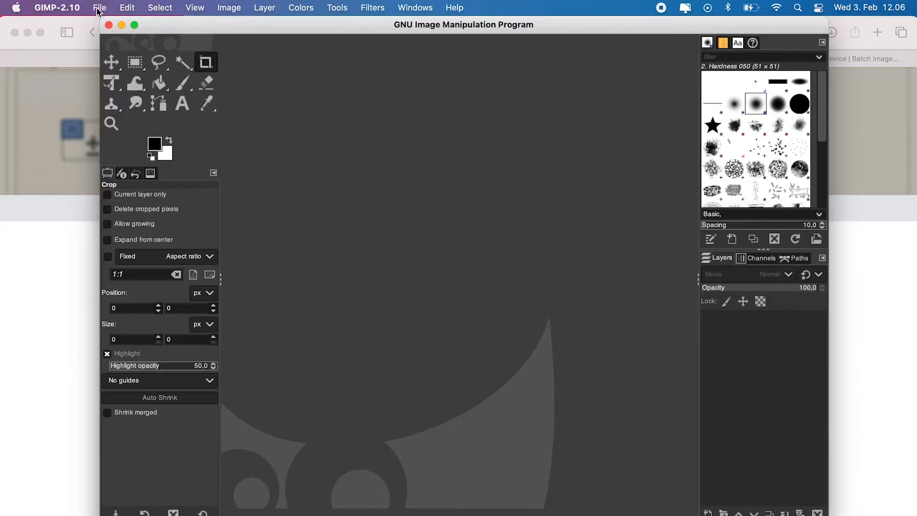
Launch Batch Image Manipulation from GIMP's File menu and show its About box (version 2.5).
left_click(99, 8)
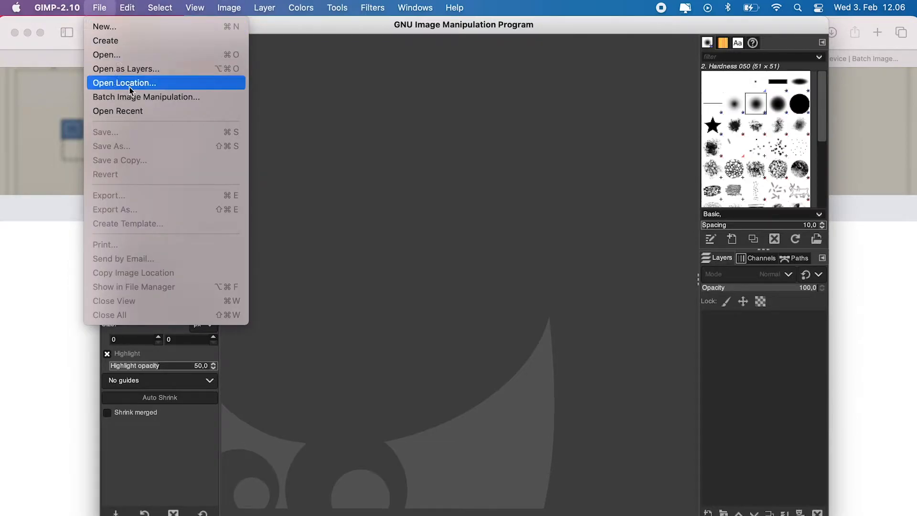
left_click(146, 97)
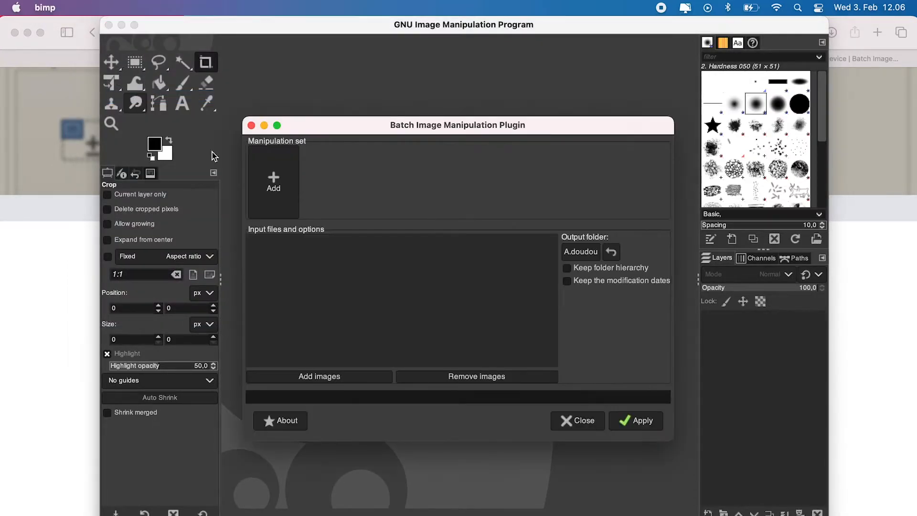
mouse_move(286, 420)
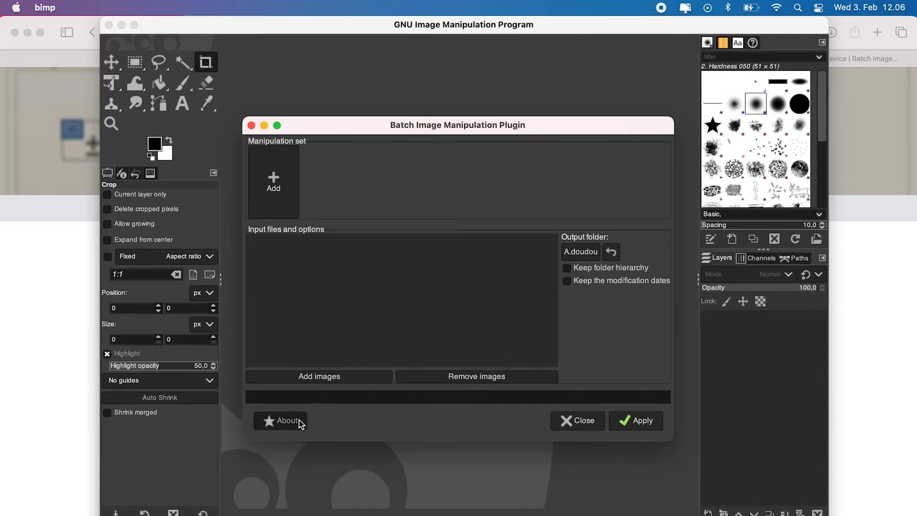
left_click(286, 420)
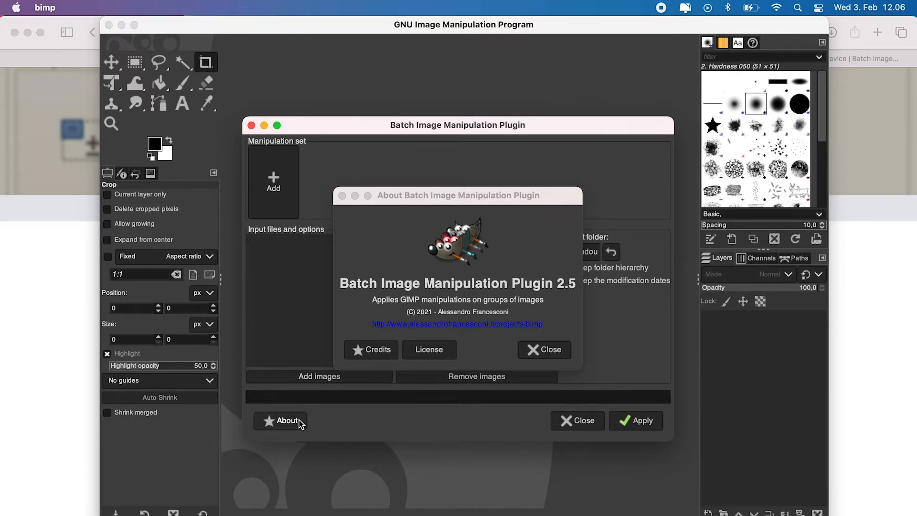
mouse_move(406, 375)
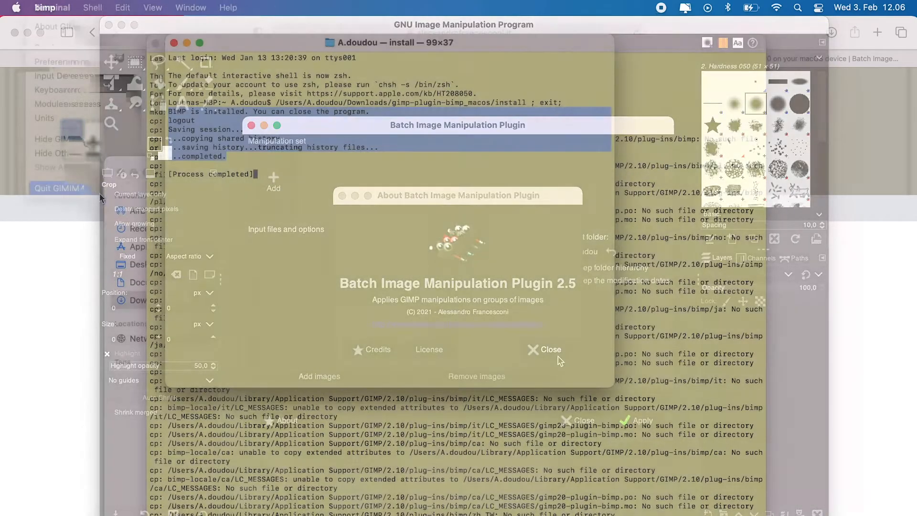
Review and close the finished install output, then start a nano command for the BIMP install script.
left_click(551, 349)
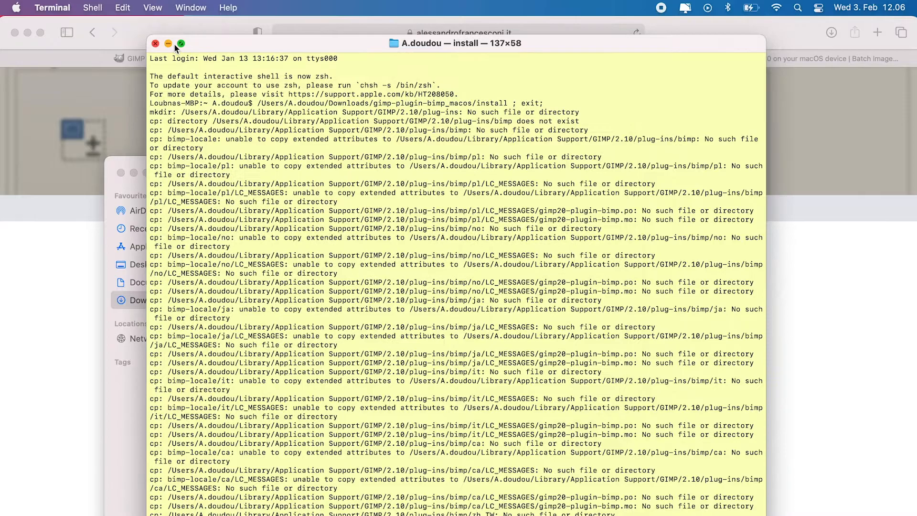
scroll("down", 3)
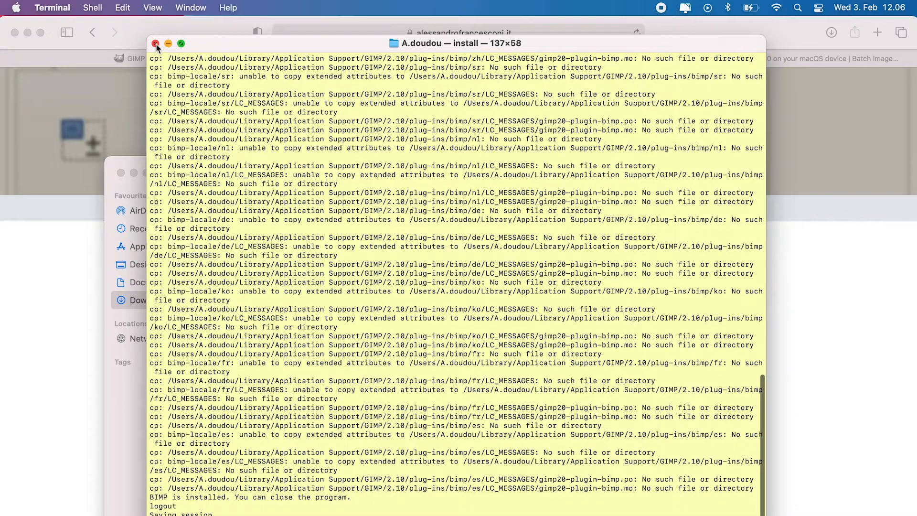
left_click(156, 44)
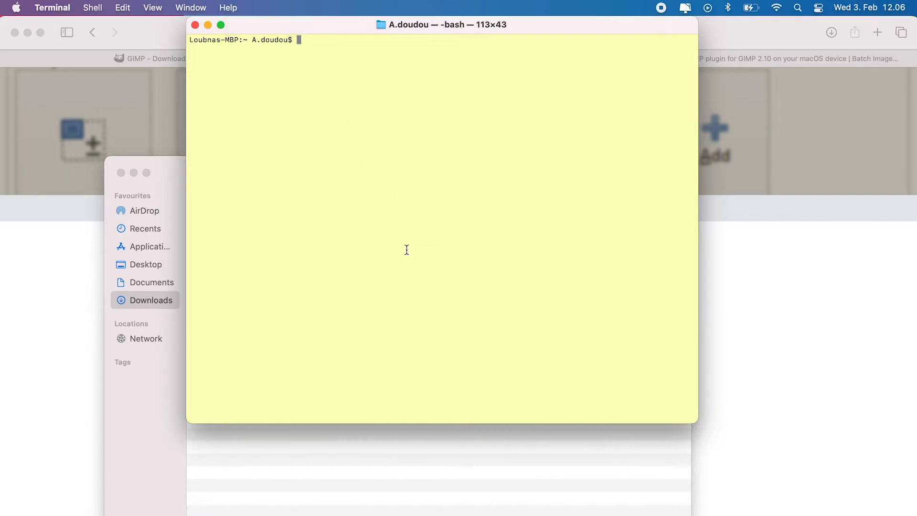
mouse_move(213, 176)
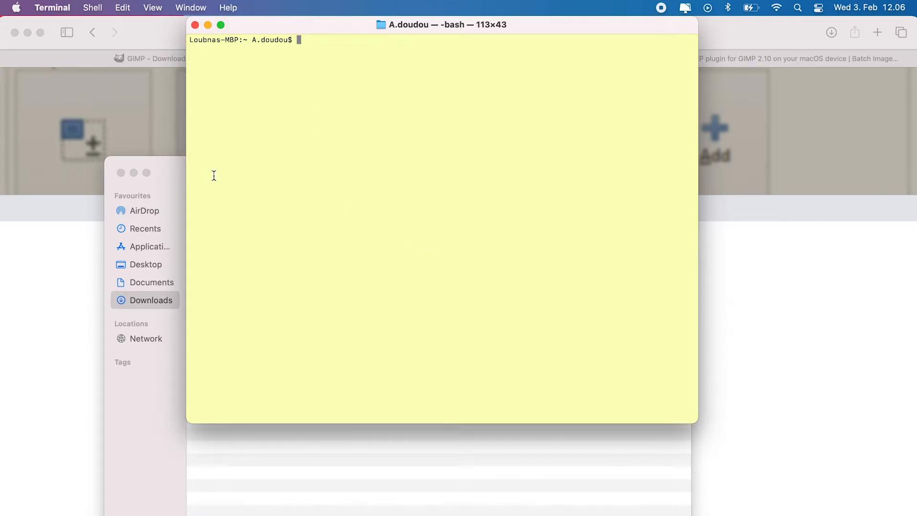
mouse_move(350, 94)
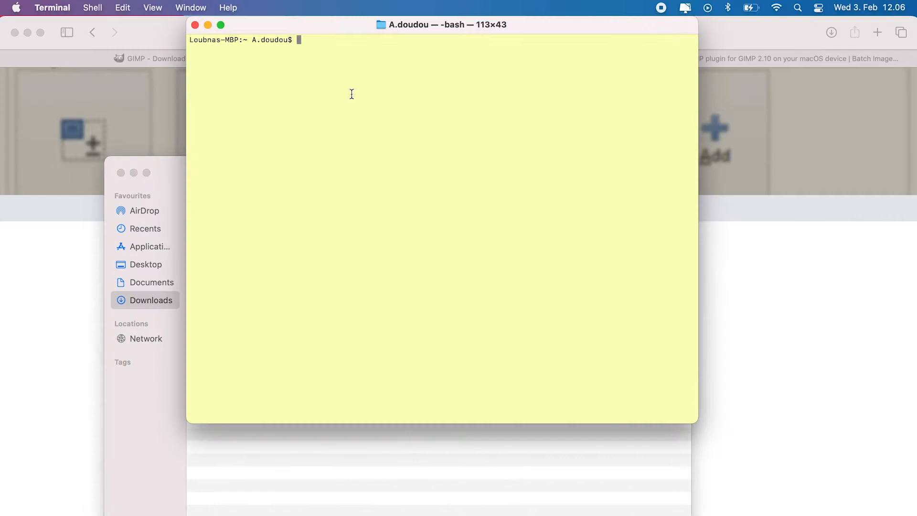
mouse_move(184, 173)
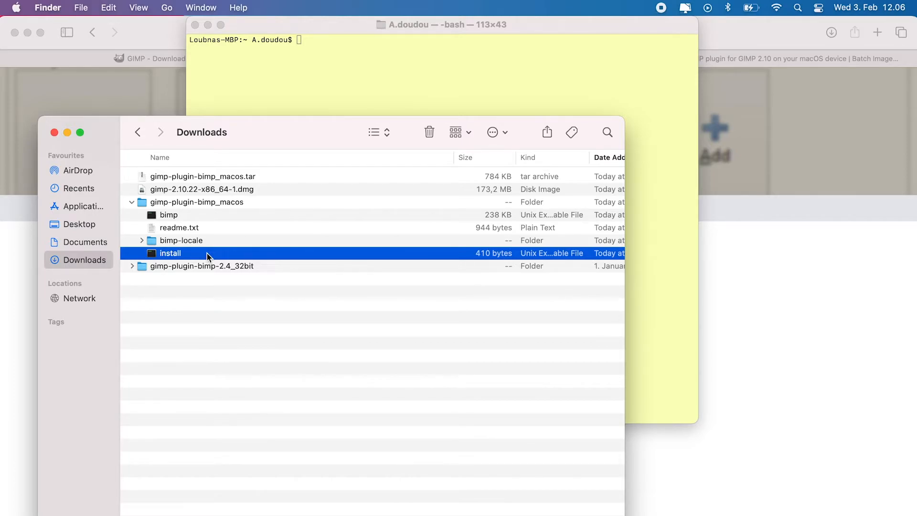
mouse_move(315, 65)
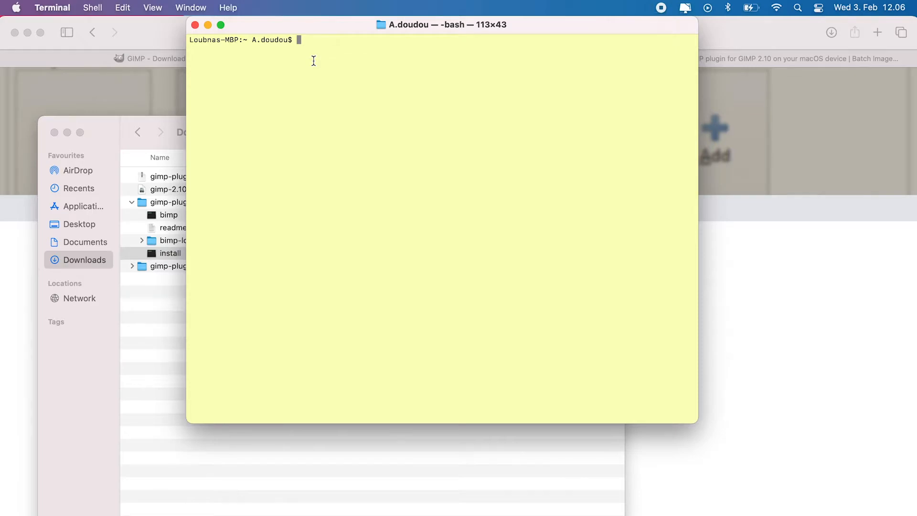
type("nano /Users/A.doudou/Downloads/gimp-plugin-bimp_macos/install")
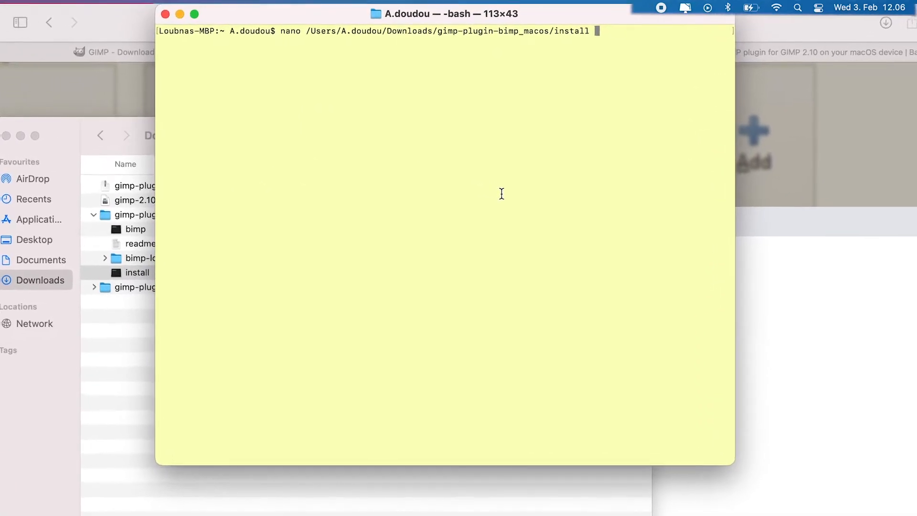
In nano, change the script's mkdir line to 'mkdir -p' and save the install script.
key("Return")
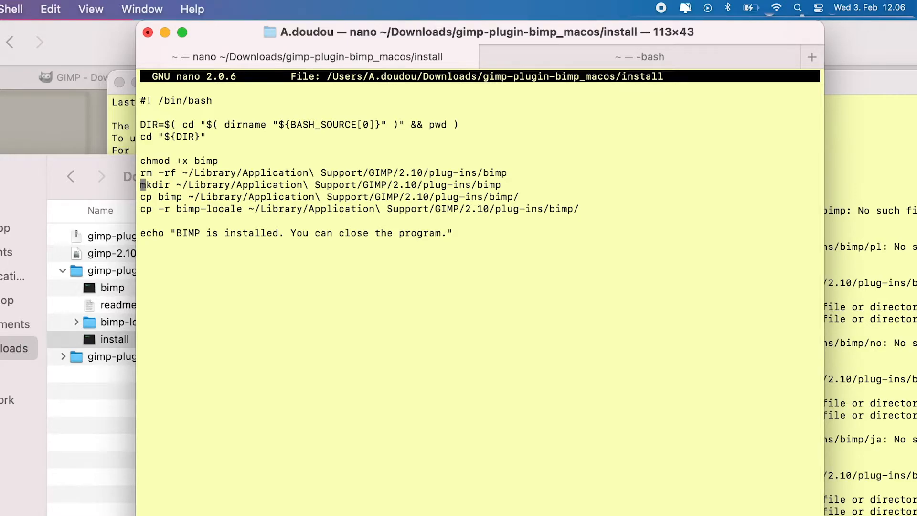
left_click(161, 185)
type(" -")
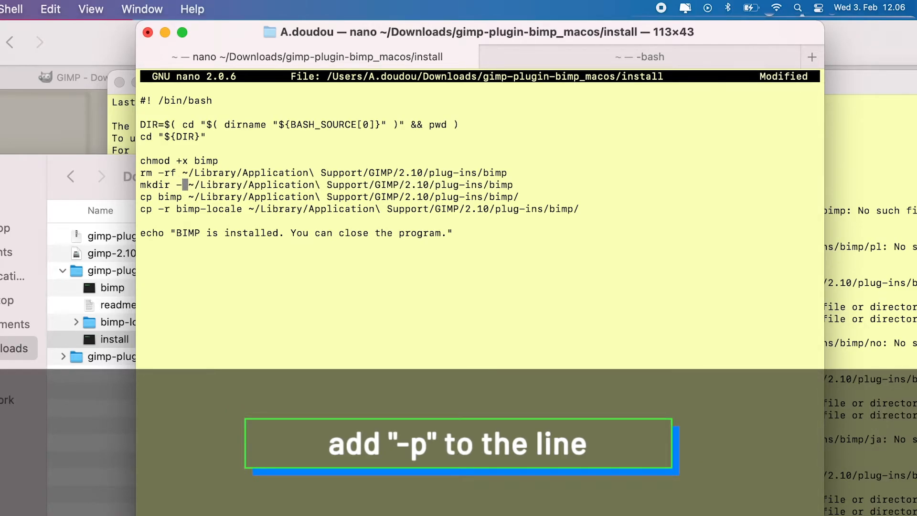
type("p")
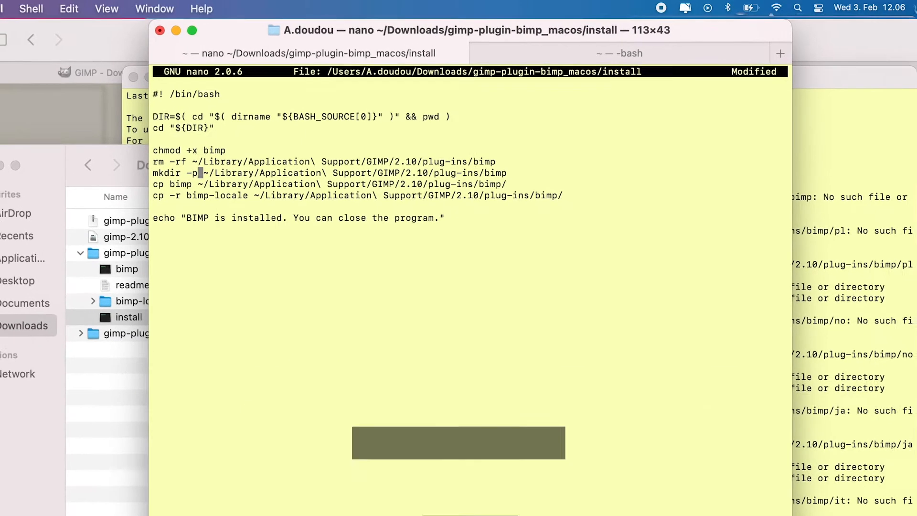
key("ctrl+x")
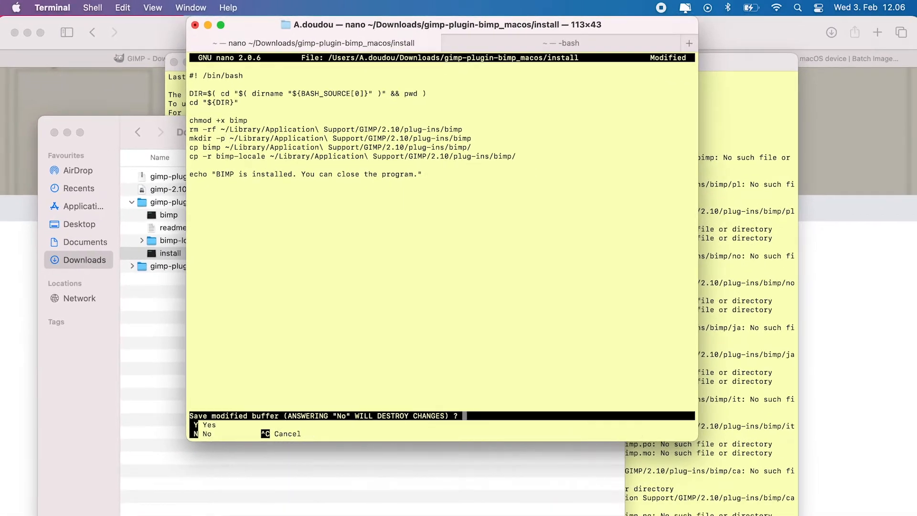
key("y")
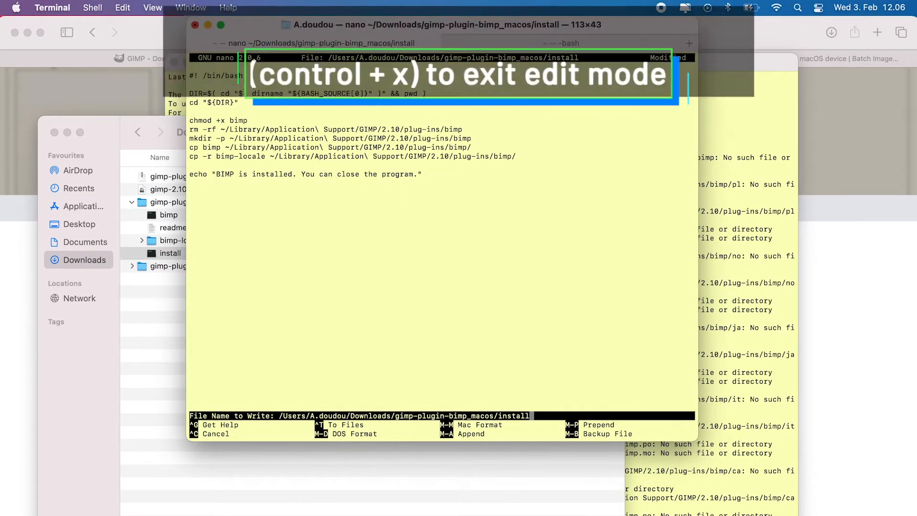
key("ctrl+x")
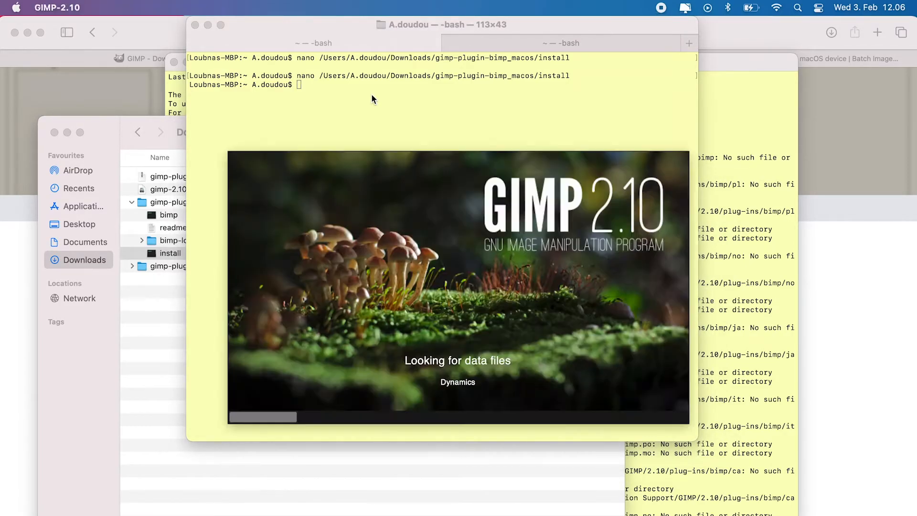
Check the Plug-ins folder paths in GIMP Preferences > Folders, then quit GIMP.
left_click(56, 8)
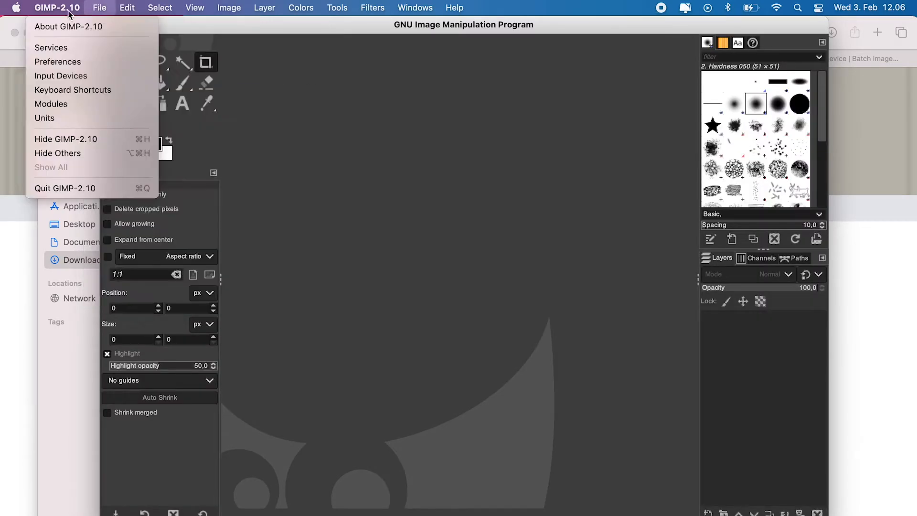
left_click(58, 61)
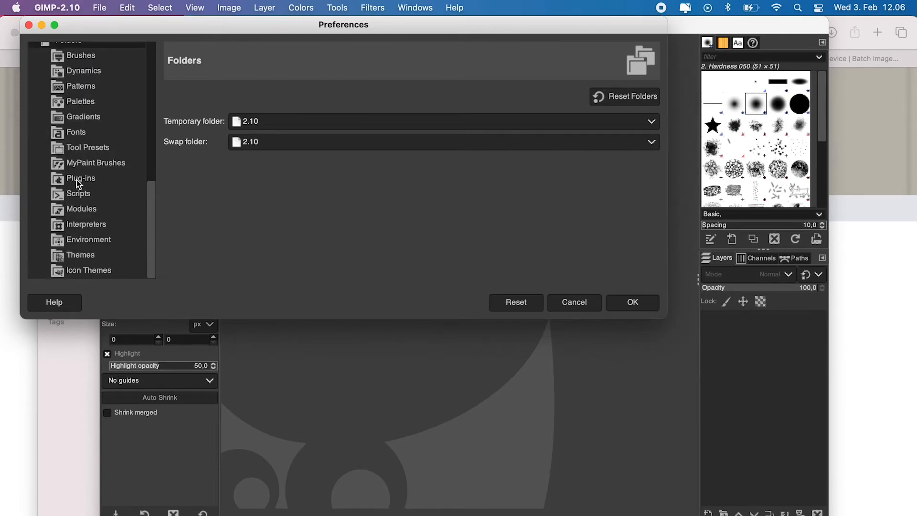
left_click(80, 178)
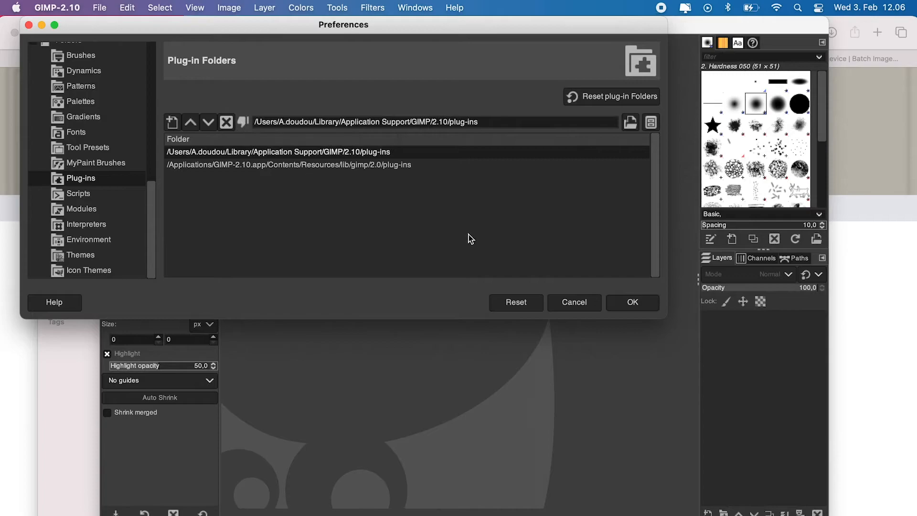
left_click(56, 7)
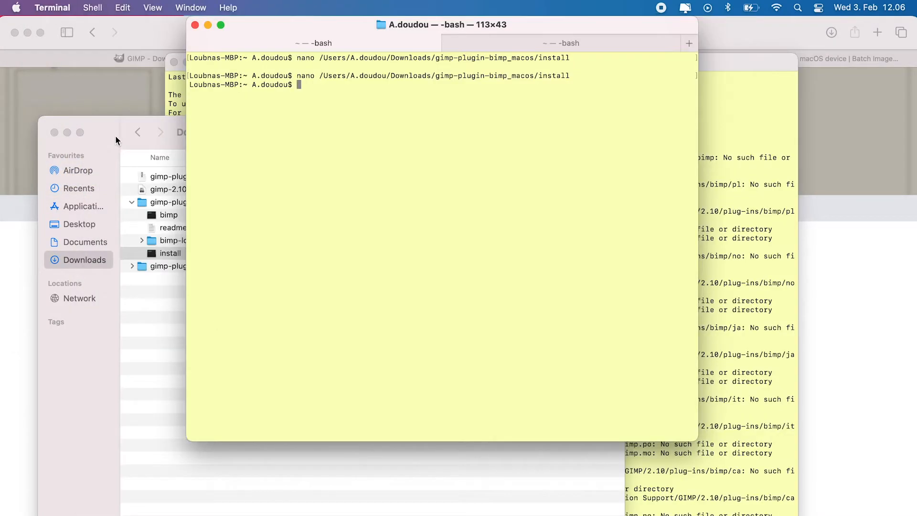
Rerun the fixed install script until 'BIMP is installed', relaunch GIMP-2.10 and dismiss the bimp warning.
left_click(170, 252)
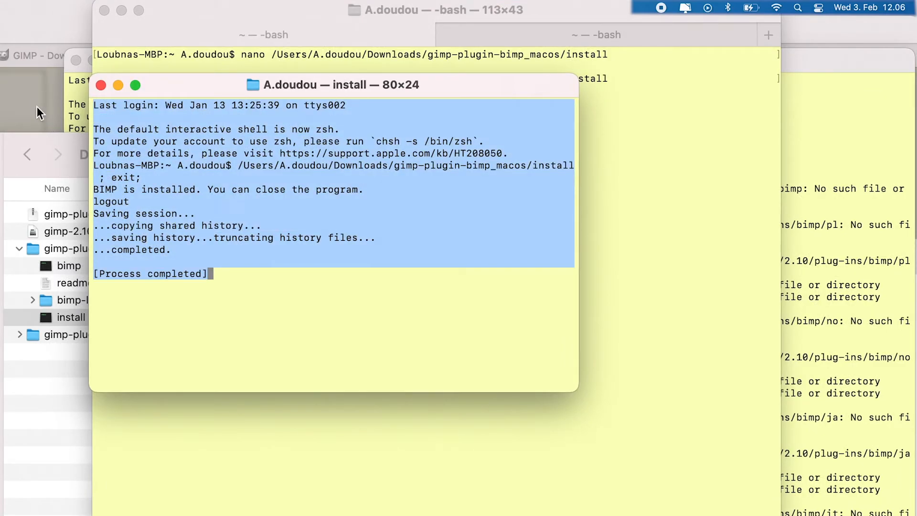
mouse_move(671, 419)
type("gim")
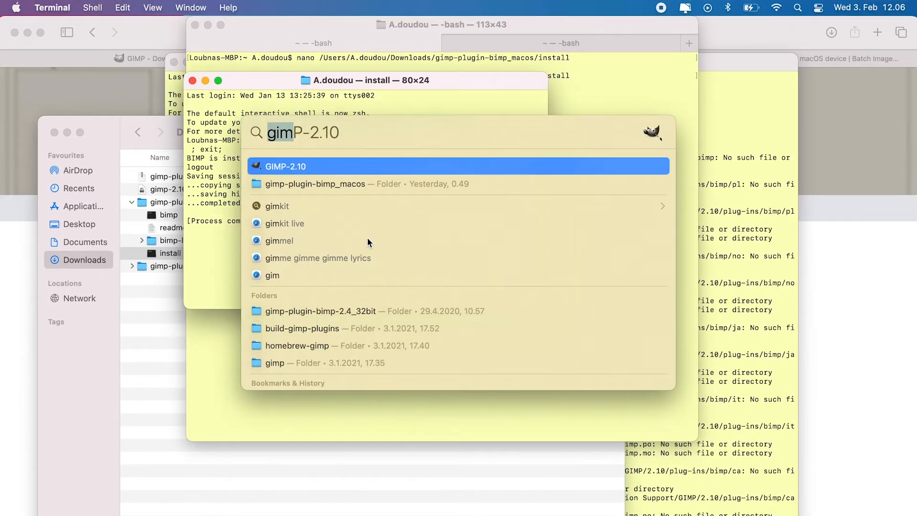
left_click(285, 166)
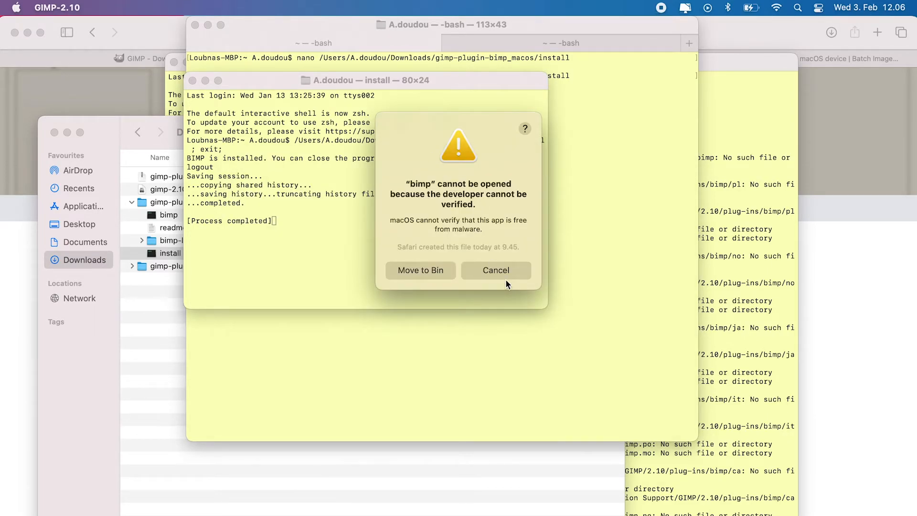
left_click(99, 7)
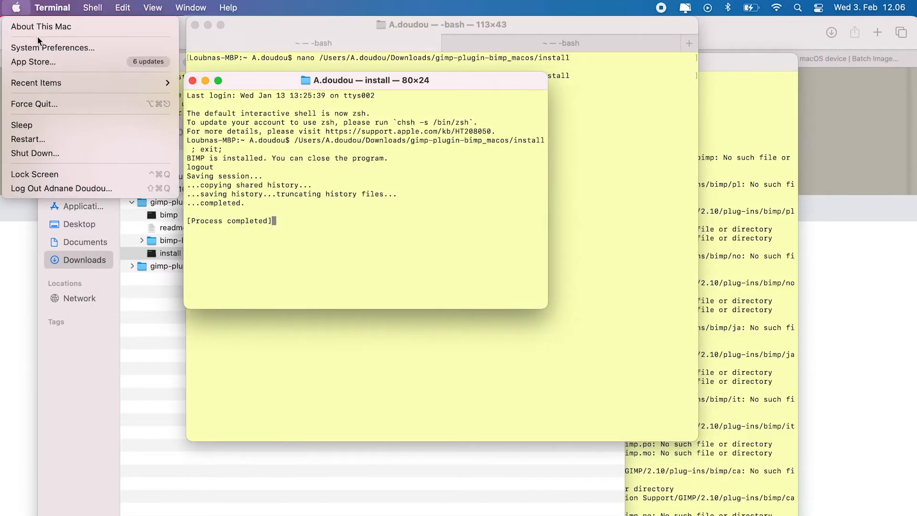
In Security & Privacy > General, Allow Anyway for the blocked bimp plug-in again.
left_click(52, 47)
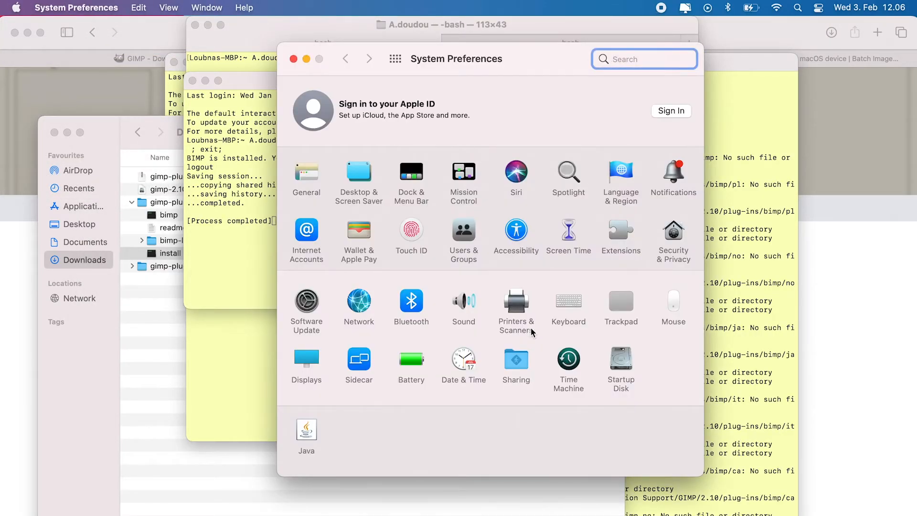
mouse_move(672, 237)
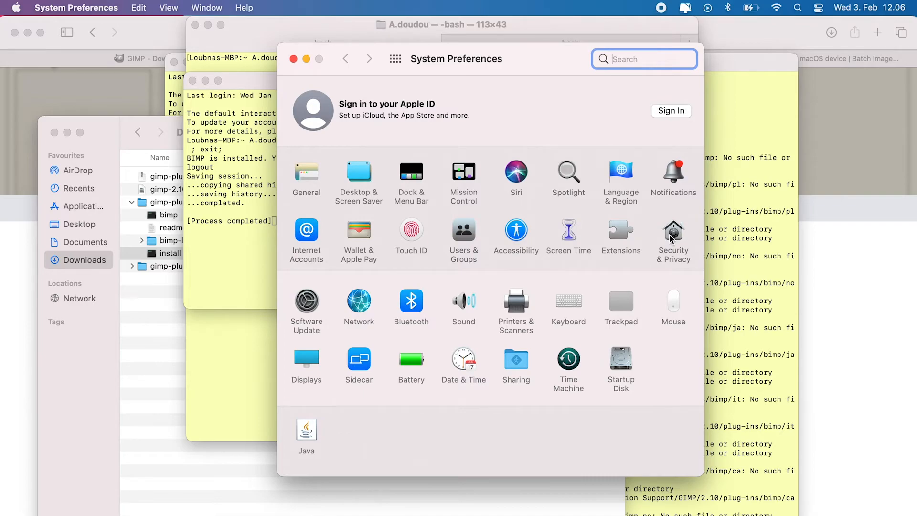
left_click(673, 237)
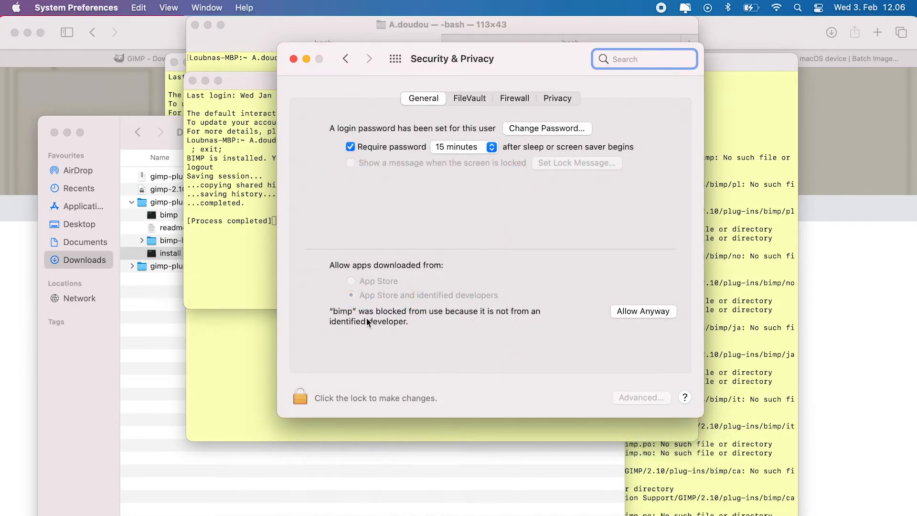
mouse_move(645, 322)
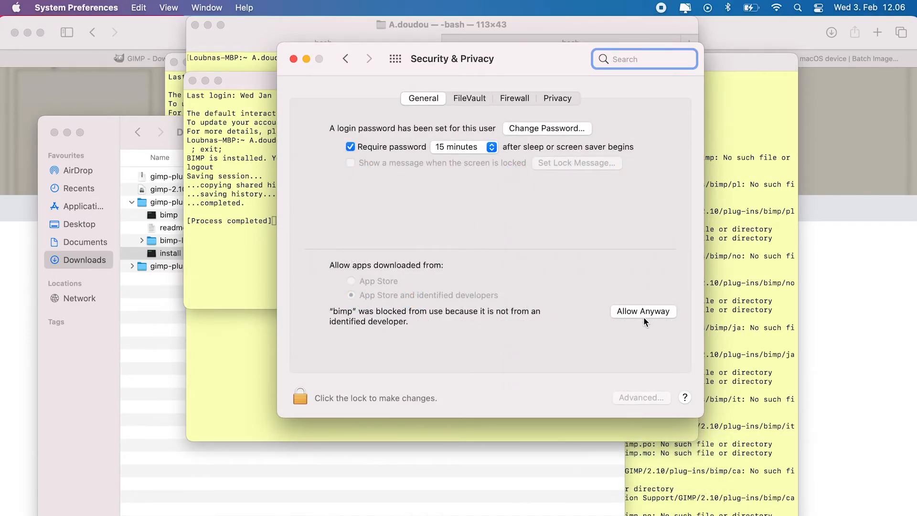
left_click(643, 311)
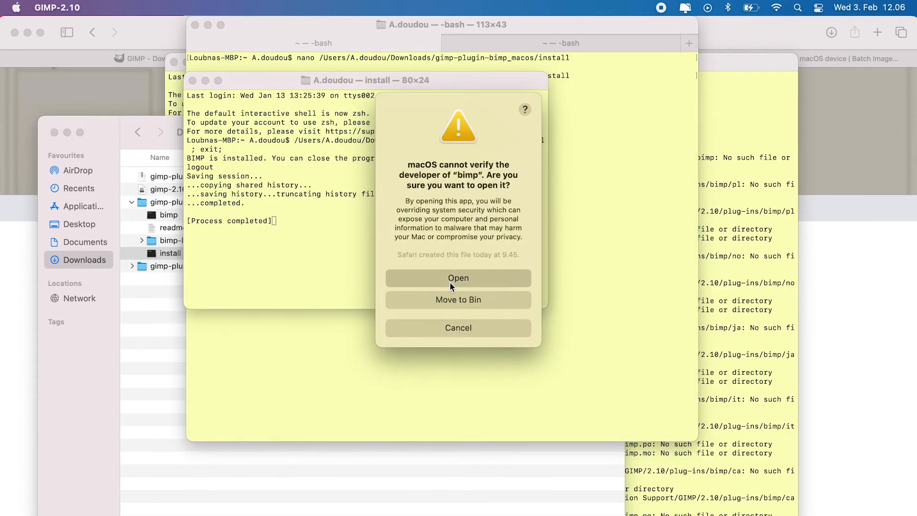
Confirm opening bimp and show the Batch Image Manipulation Plugin 2.5 About box.
left_click(458, 277)
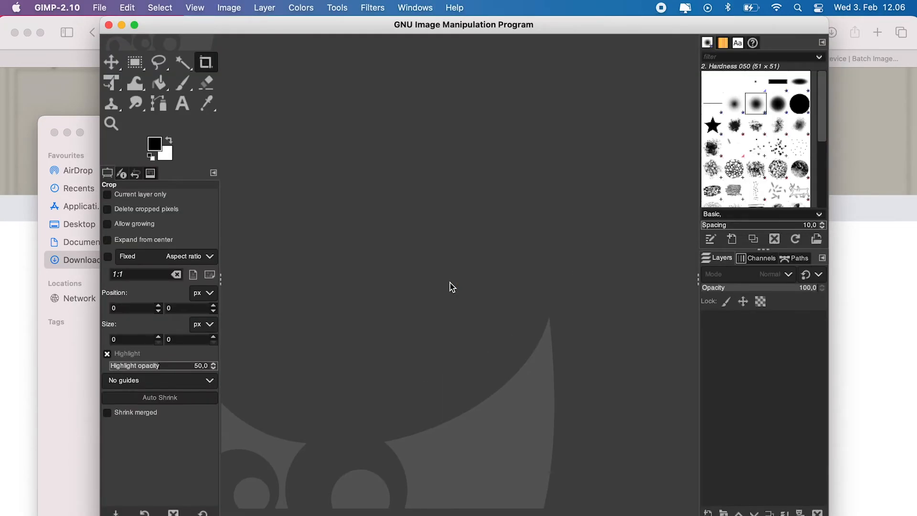
mouse_move(100, 9)
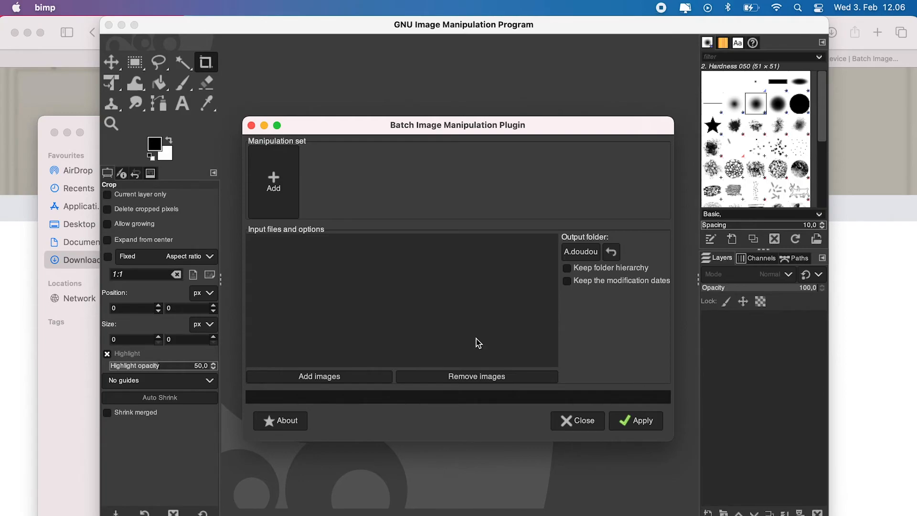
left_click(280, 420)
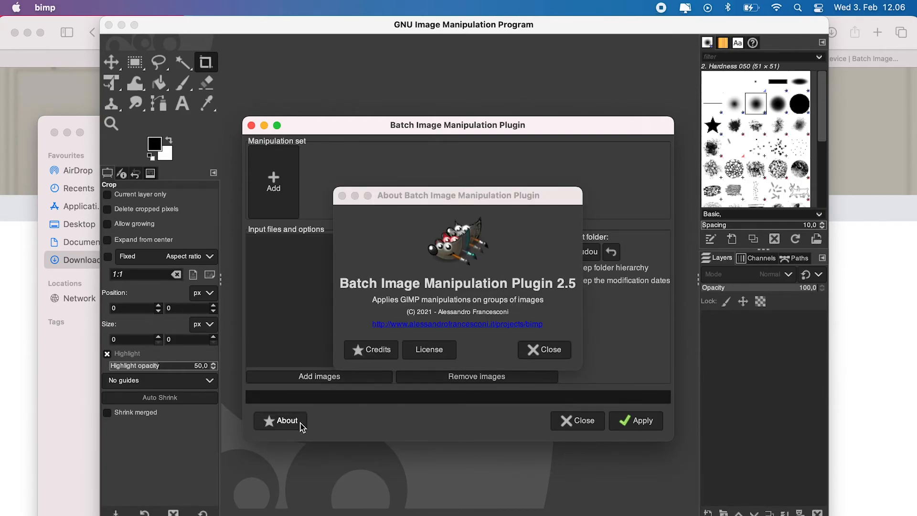
mouse_move(16, 11)
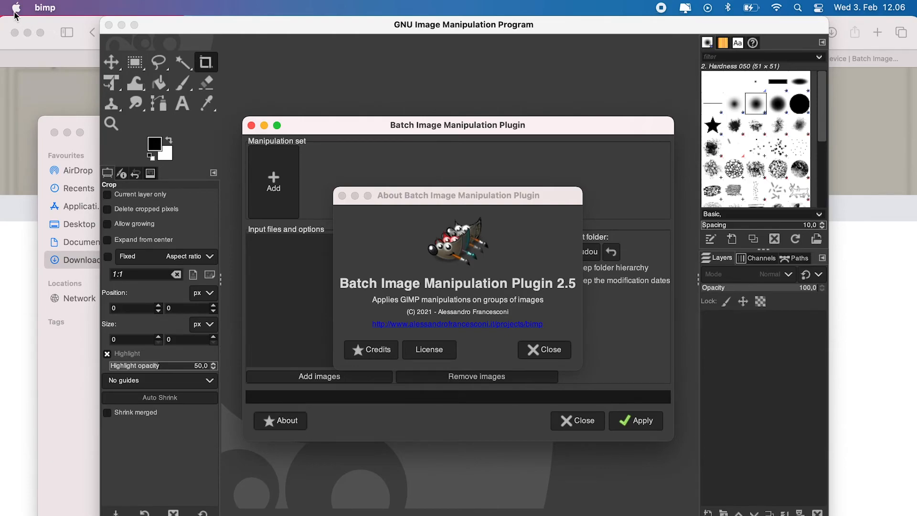
left_click(16, 7)
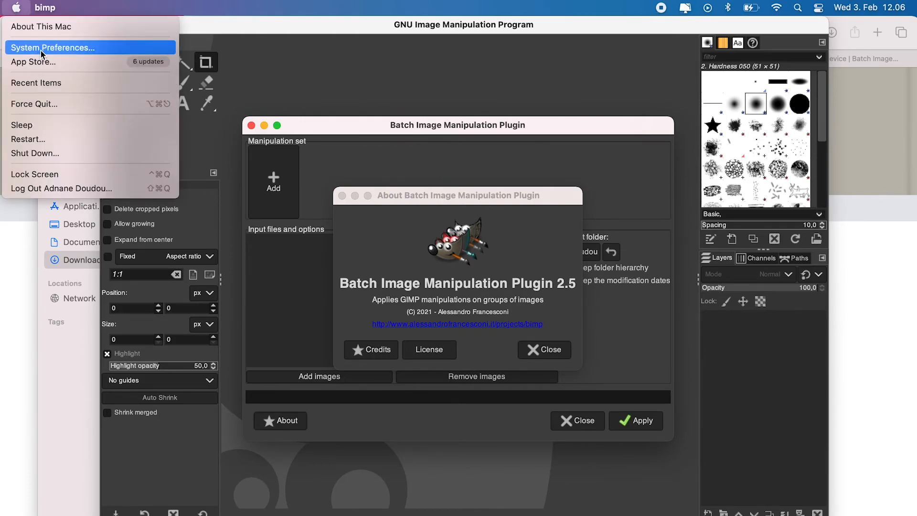
left_click(41, 26)
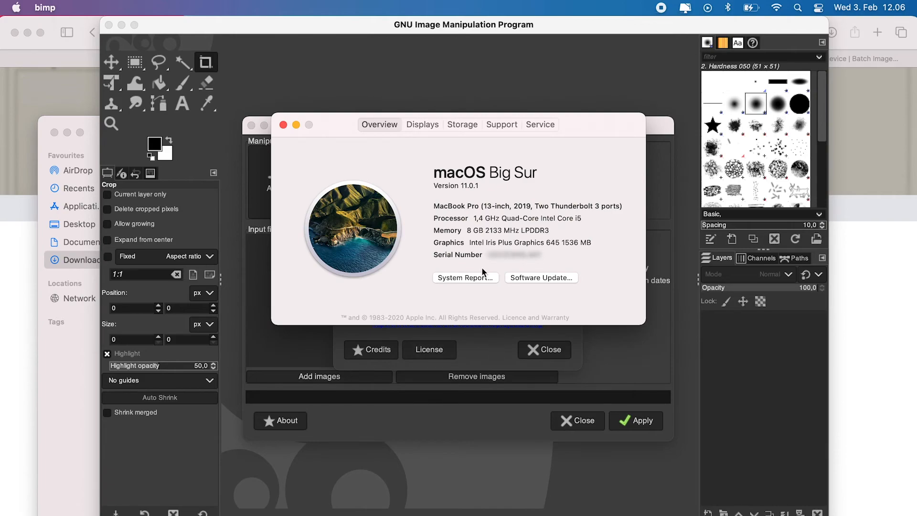
mouse_move(399, 170)
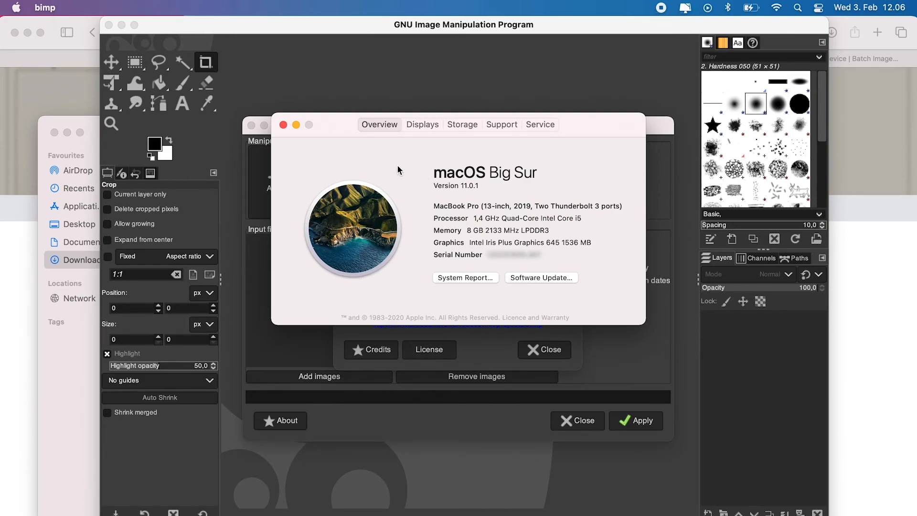
mouse_move(283, 125)
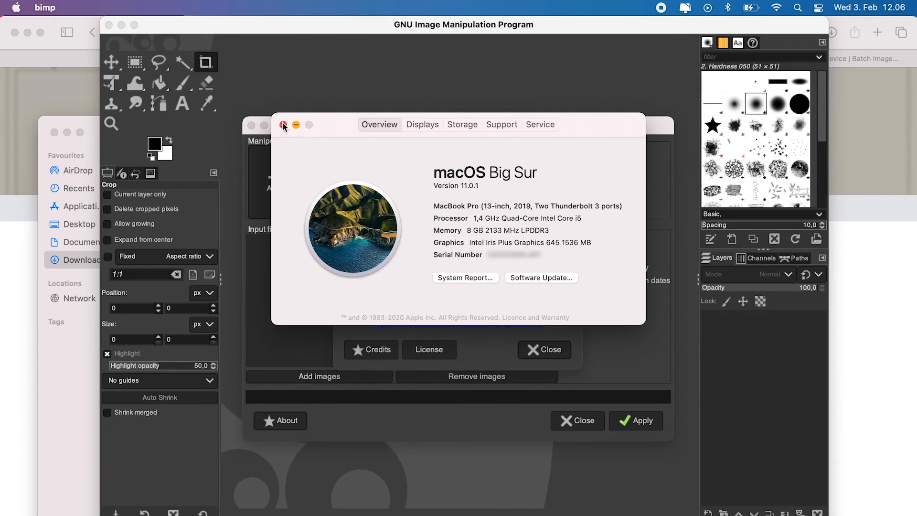
left_click(283, 125)
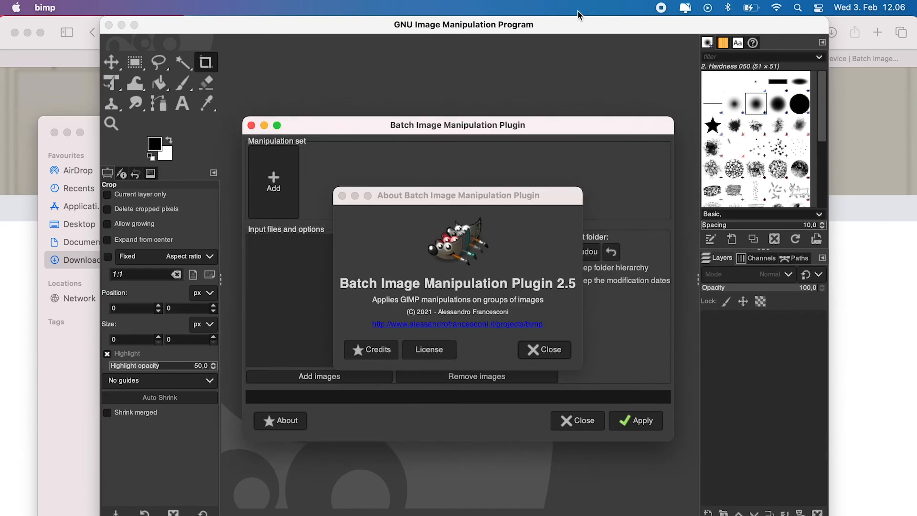